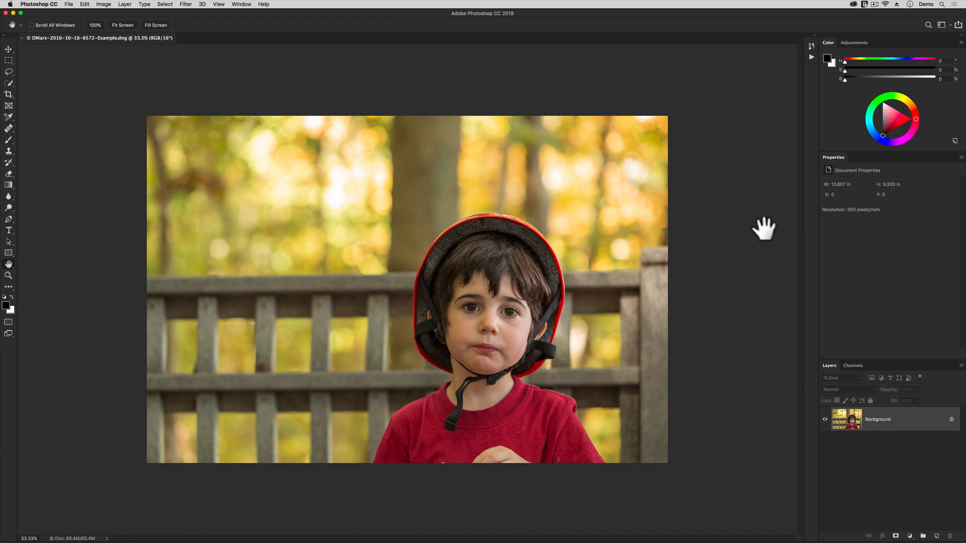
mouse_move(213, 5)
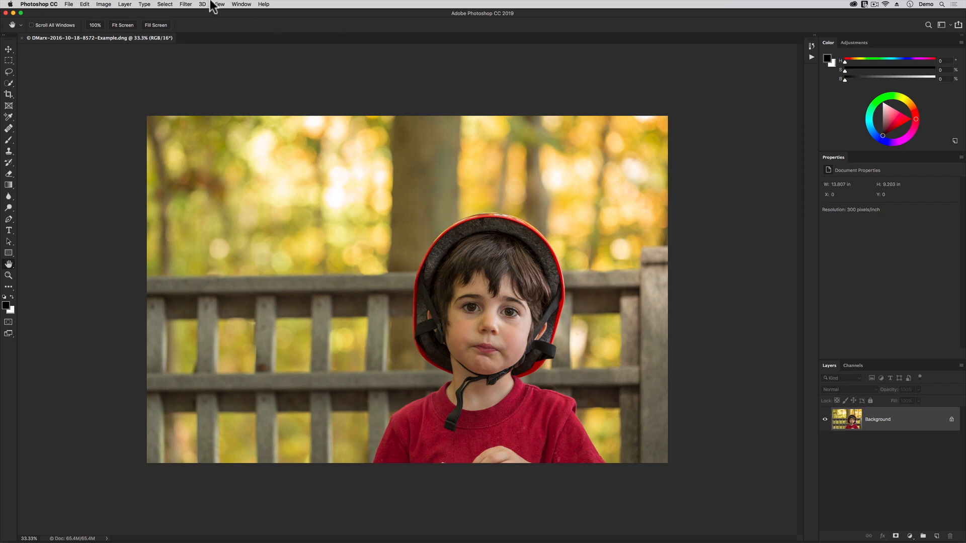
Add a Brightness/Contrast adjustment layer and name it 'darkewn forest'.
click(124, 5)
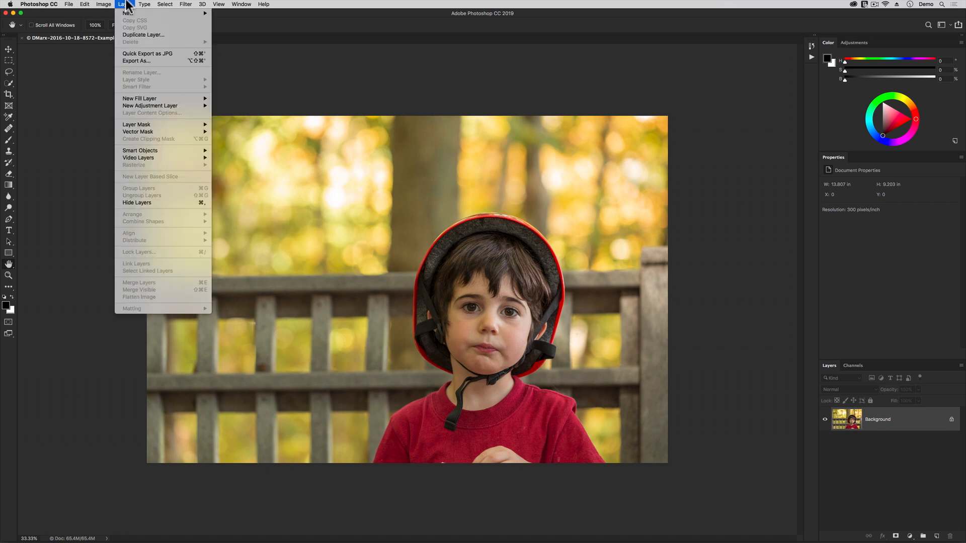
mouse_move(157, 125)
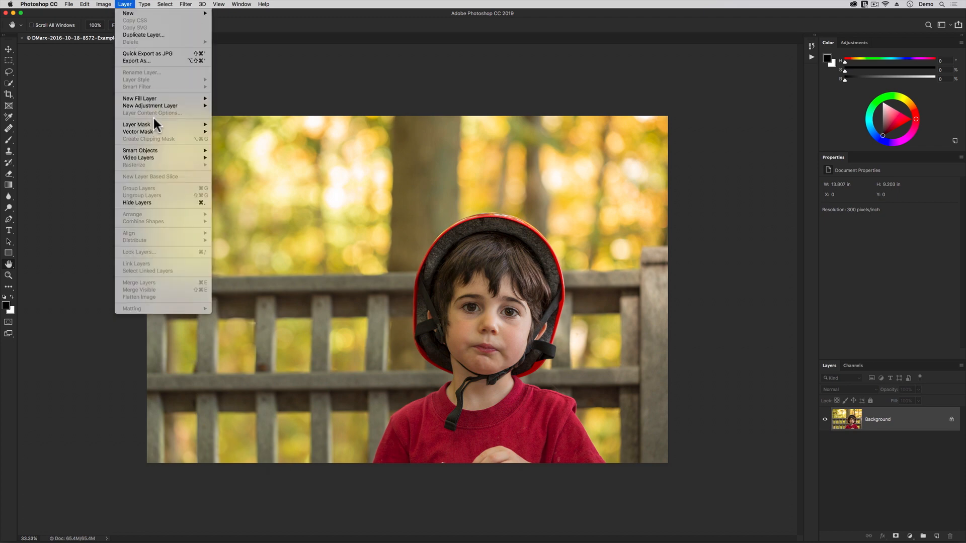
mouse_move(149, 105)
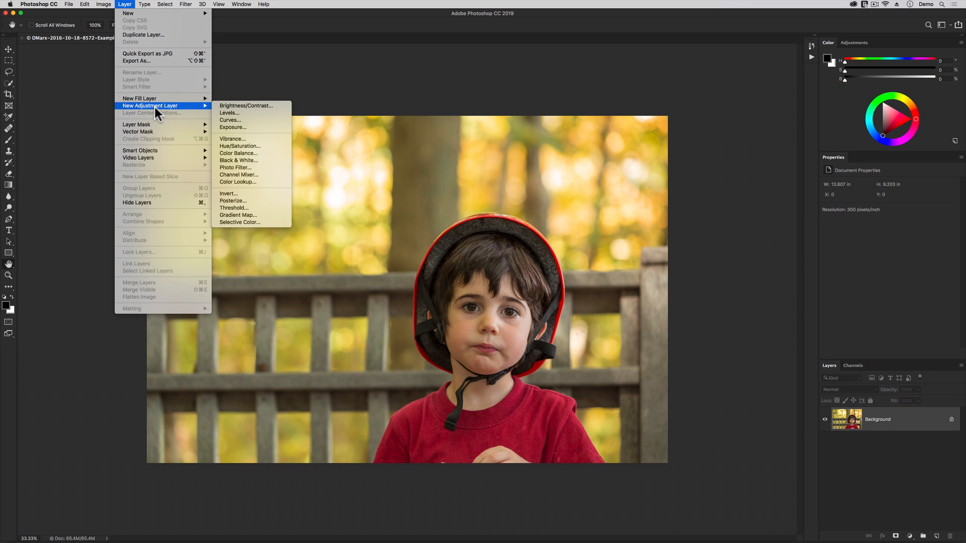
mouse_move(203, 110)
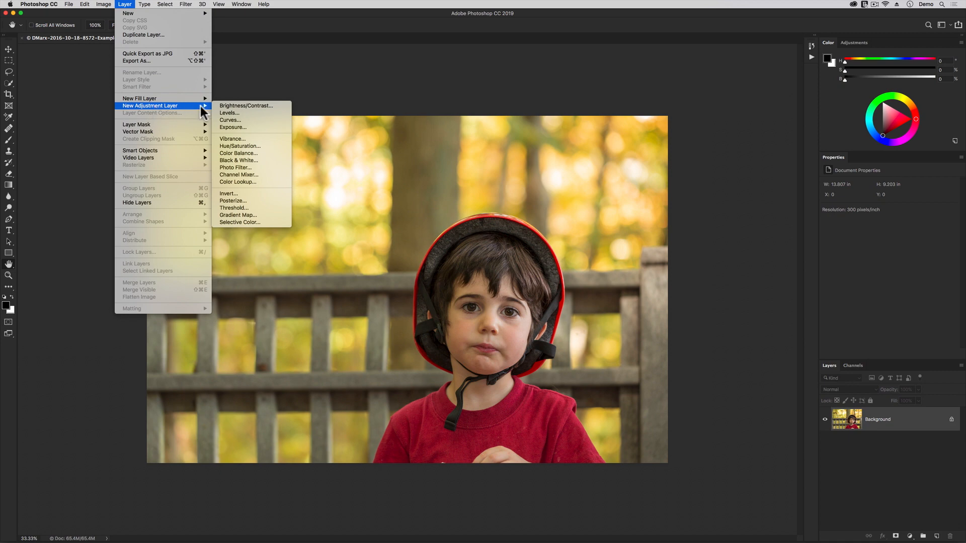
mouse_move(246, 106)
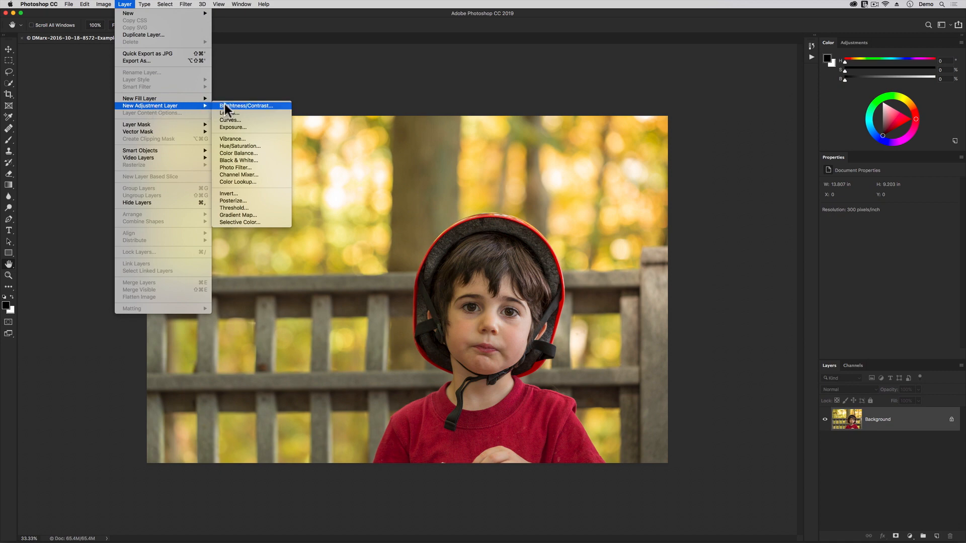
click(246, 105)
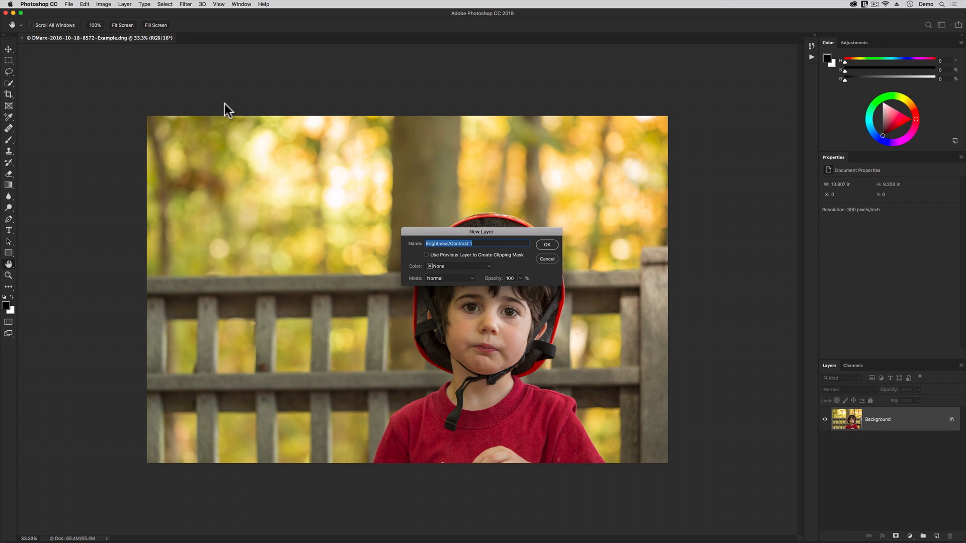
text(0)
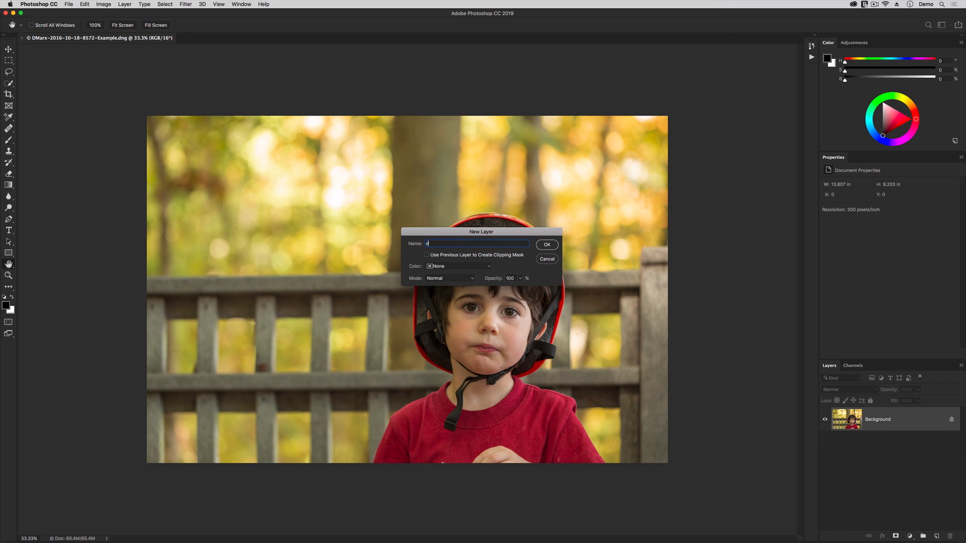
text(darkewn forest)
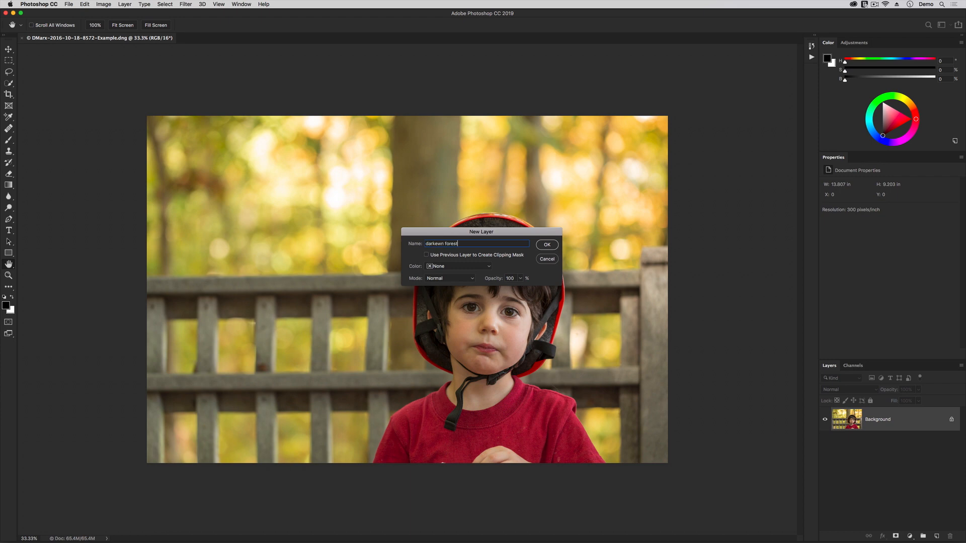
Confirm the darkewn forest layer and set Brightness to -35 and Contrast to -15.
click(546, 244)
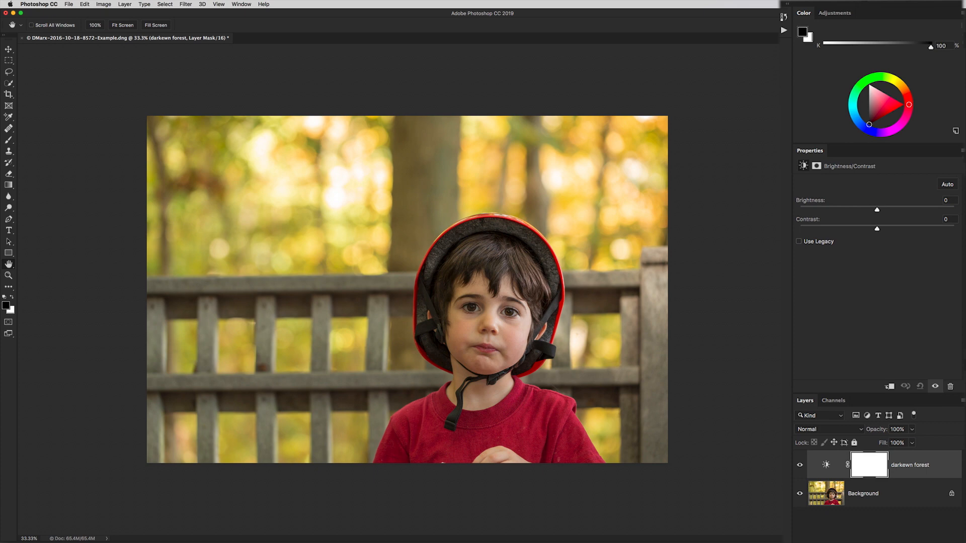
click(826, 464)
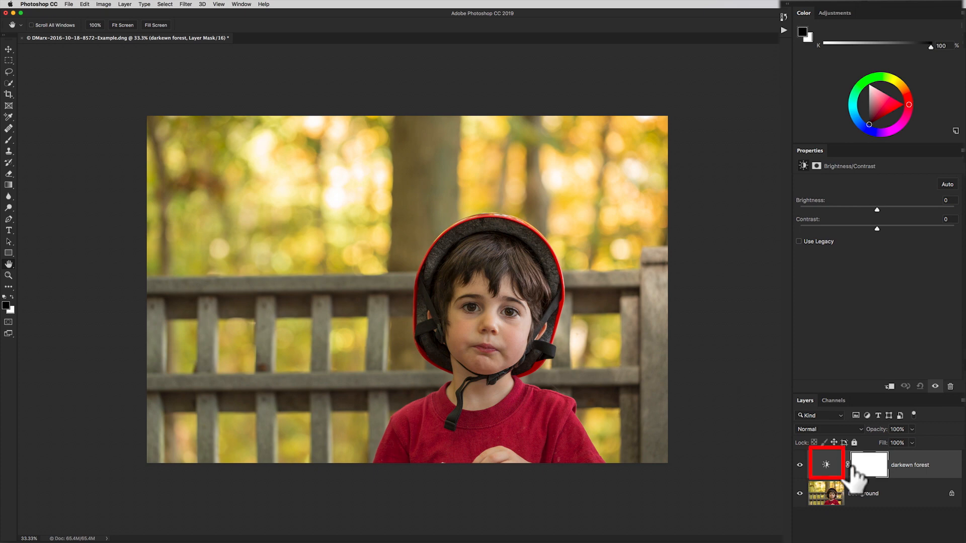
click(826, 465)
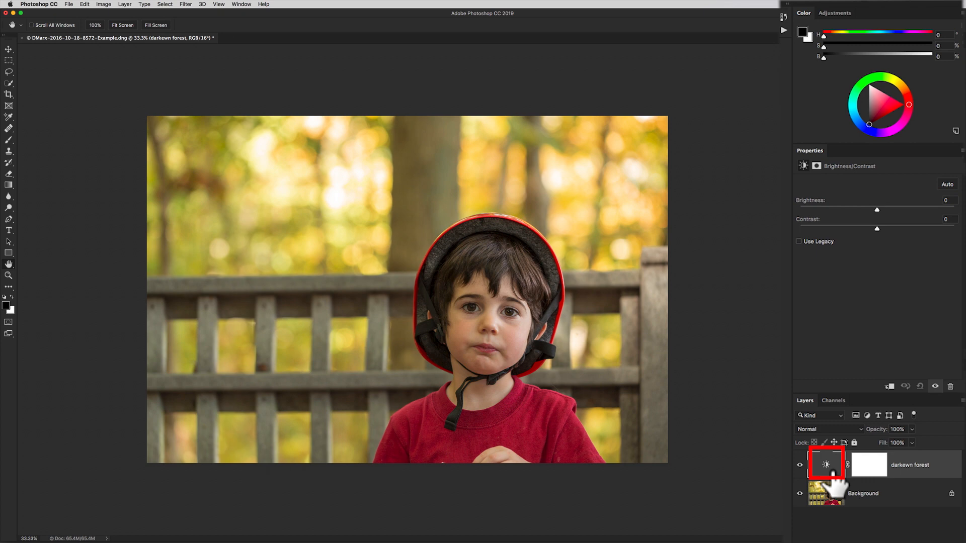
click(827, 464)
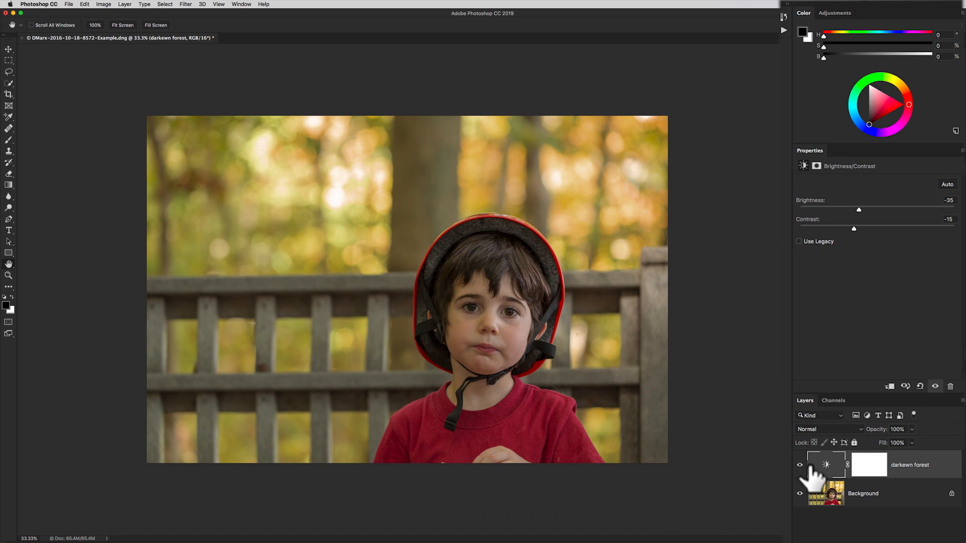
Make the darkewn forest layer mask the active target.
click(870, 465)
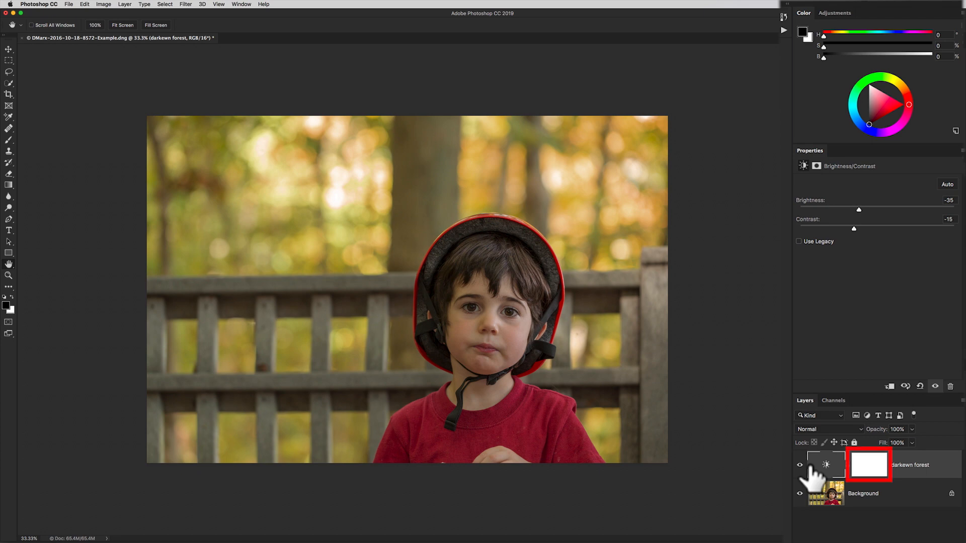
click(869, 465)
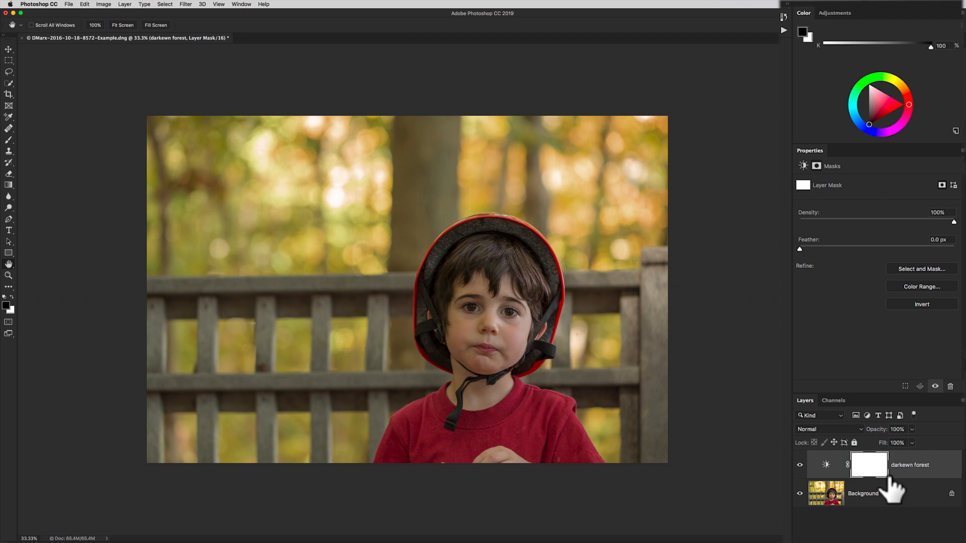
mouse_move(891, 486)
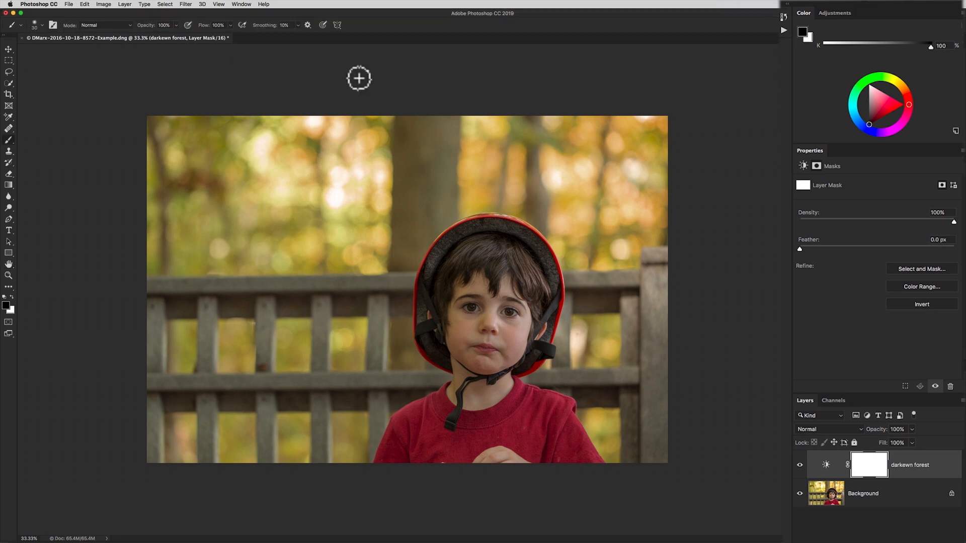
mouse_move(331, 82)
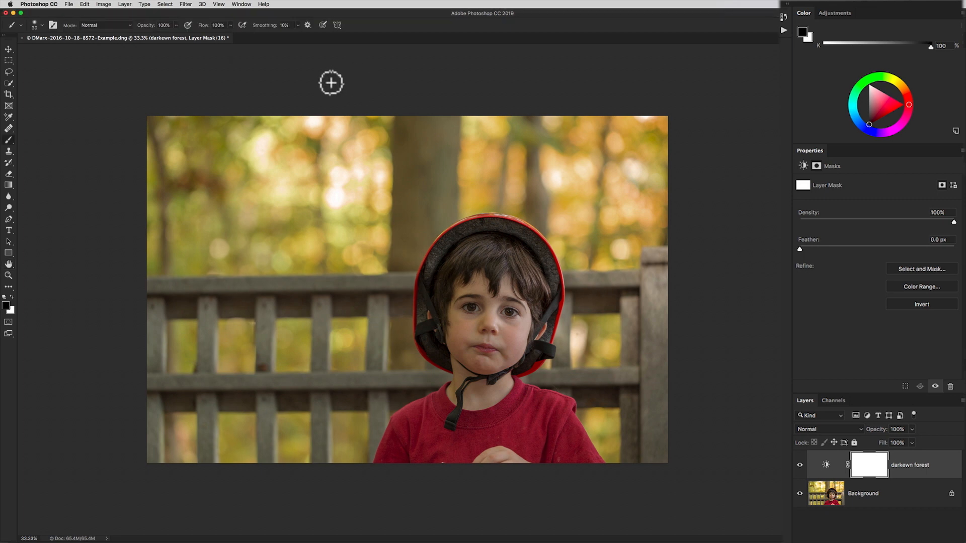
mouse_move(83, 32)
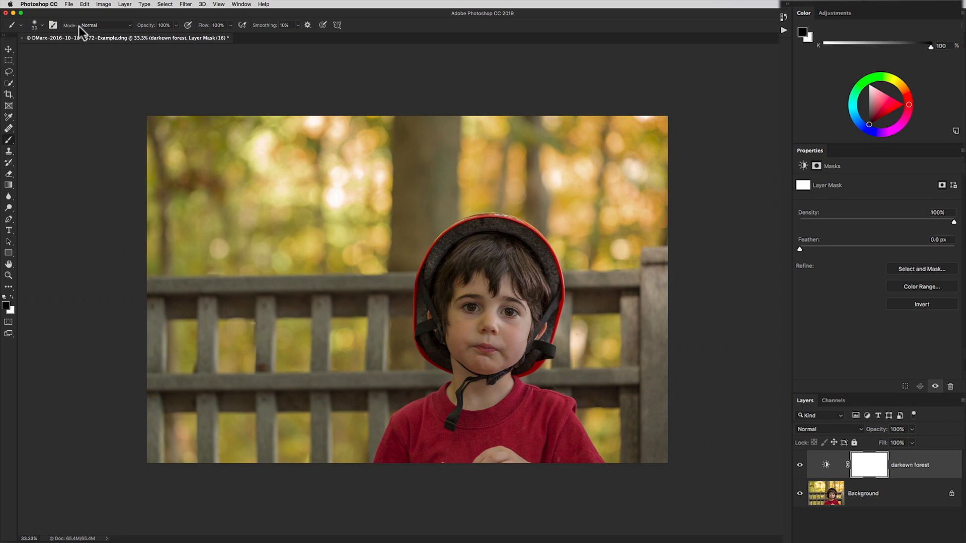
Paint black with a 300 brush over the boy's face, shirt and helmet on the mask.
click(41, 25)
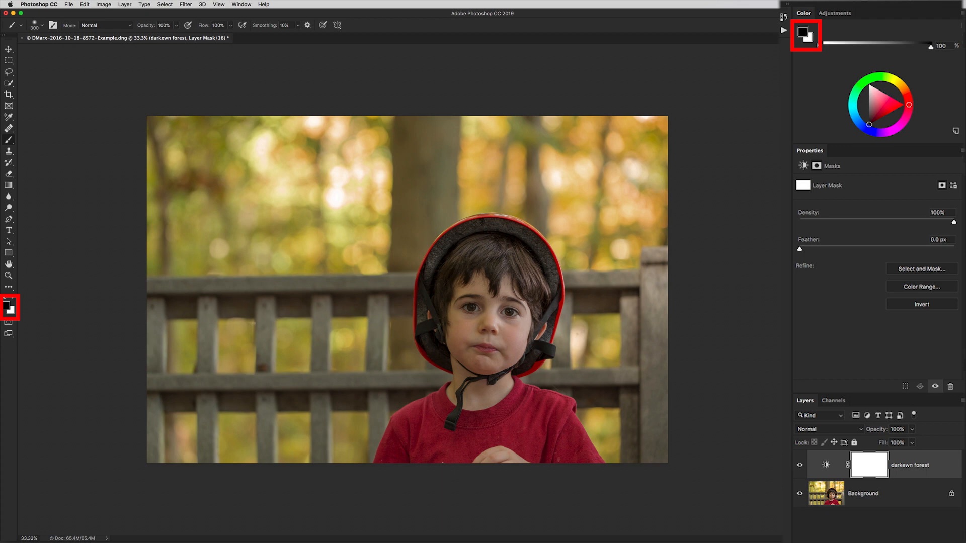
click(5, 304)
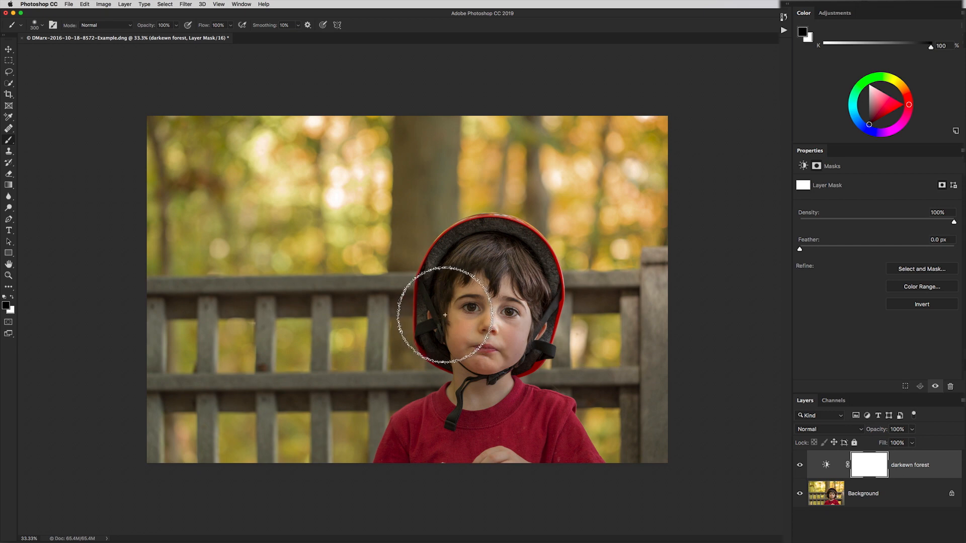
mouse_move(460, 375)
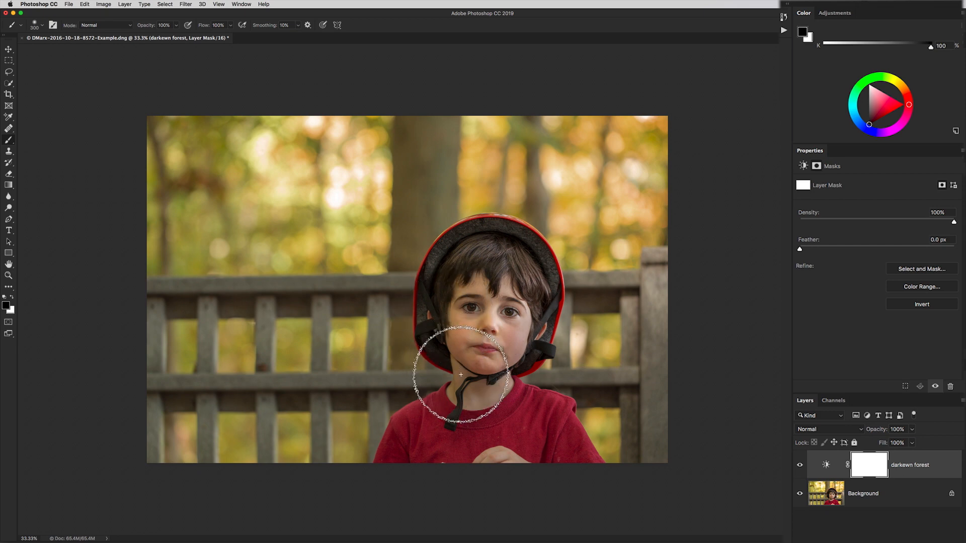
drag(461, 375, 556, 455)
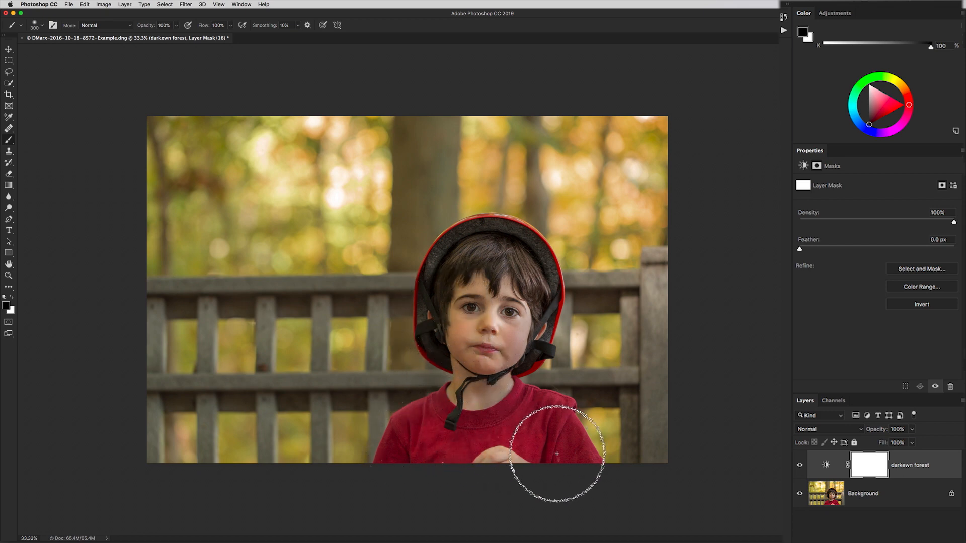
drag(557, 455, 513, 233)
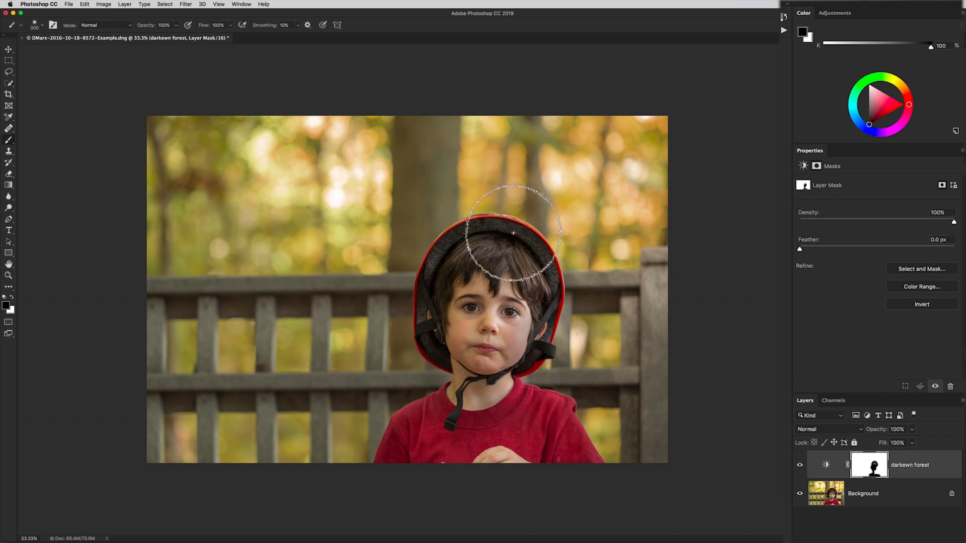
drag(512, 233, 450, 404)
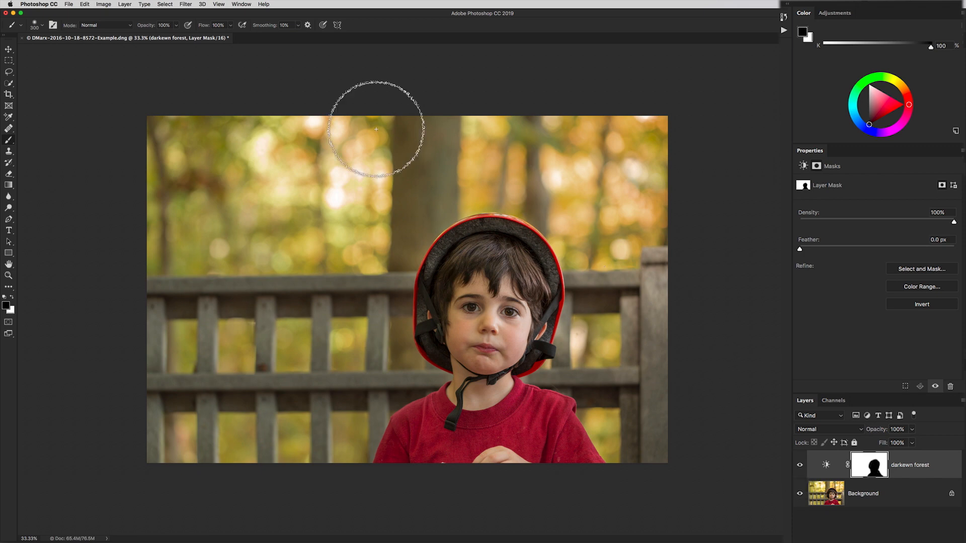
Duplicate the darkewn forest adjustment layer as 'brighten levi'.
click(124, 5)
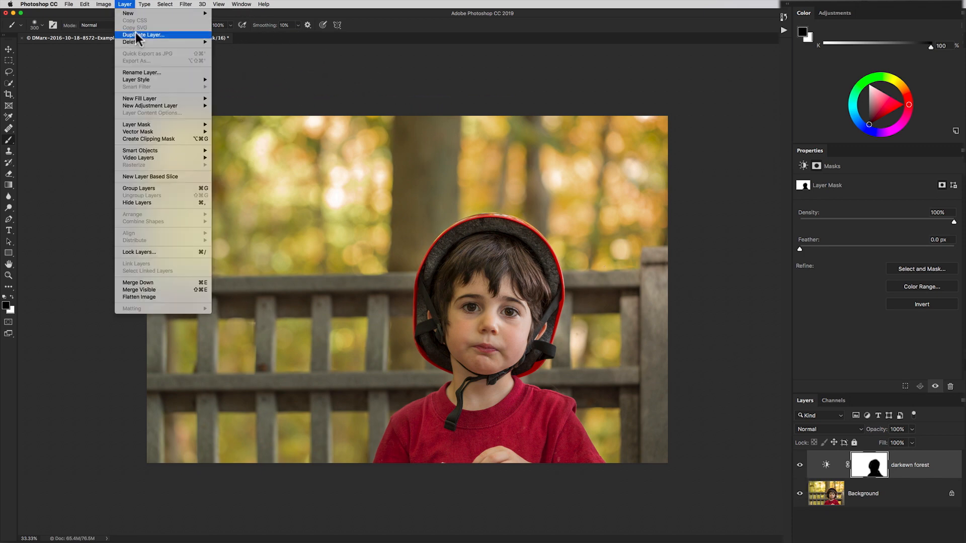
click(145, 35)
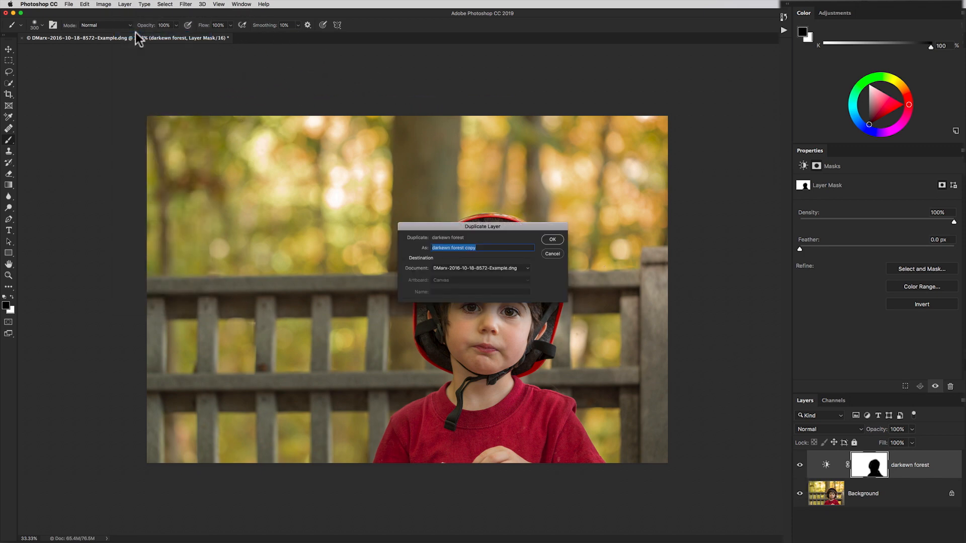
text(brighten levv)
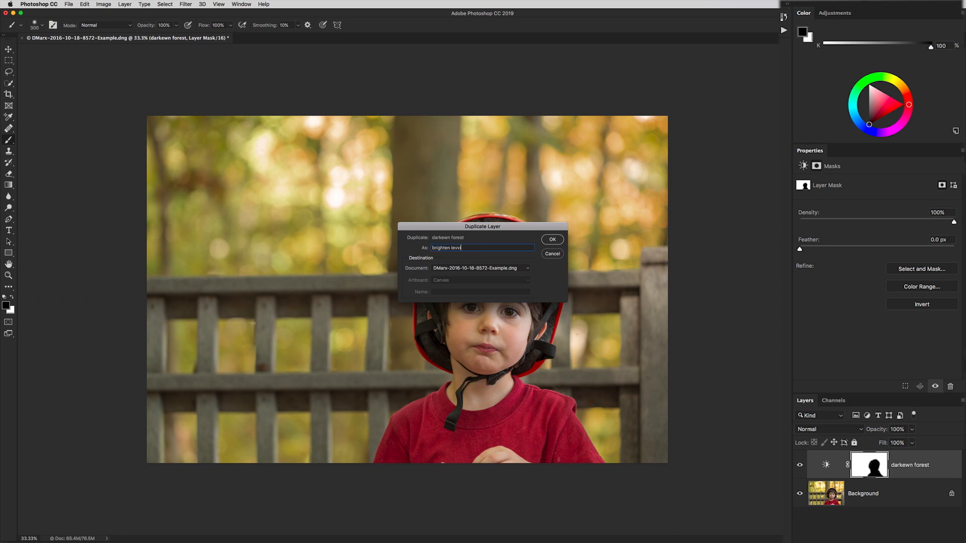
click(551, 240)
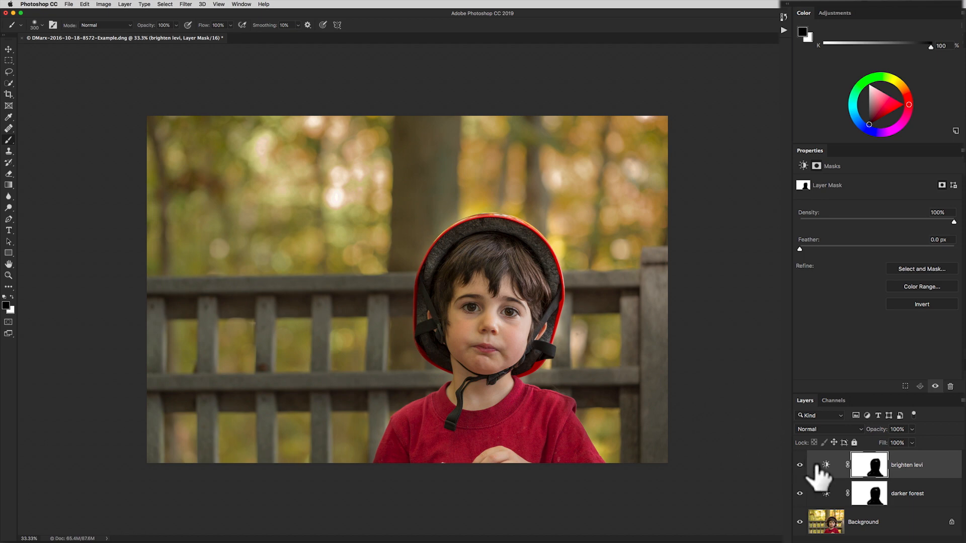
Set the brighten levi layer's Brightness slider to 22.
click(826, 465)
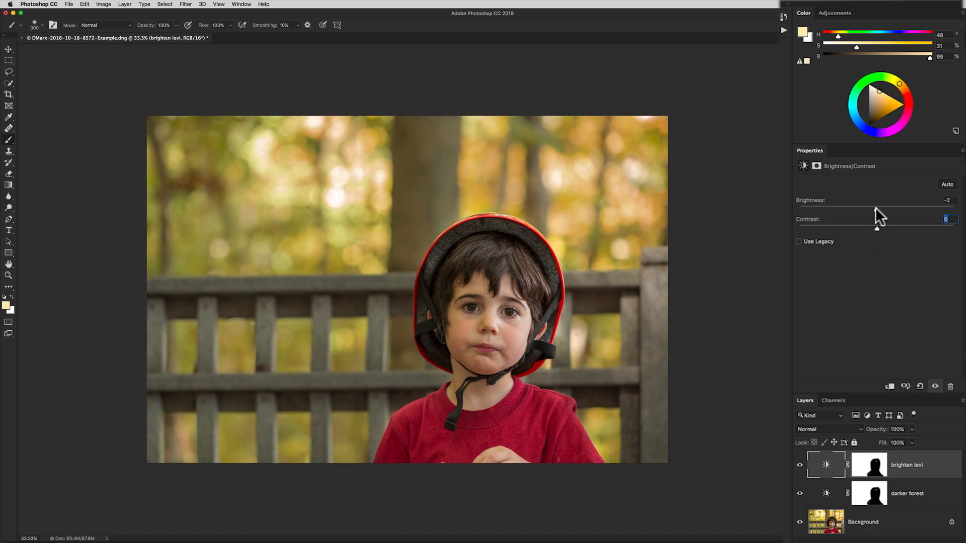
drag(875, 209, 880, 208)
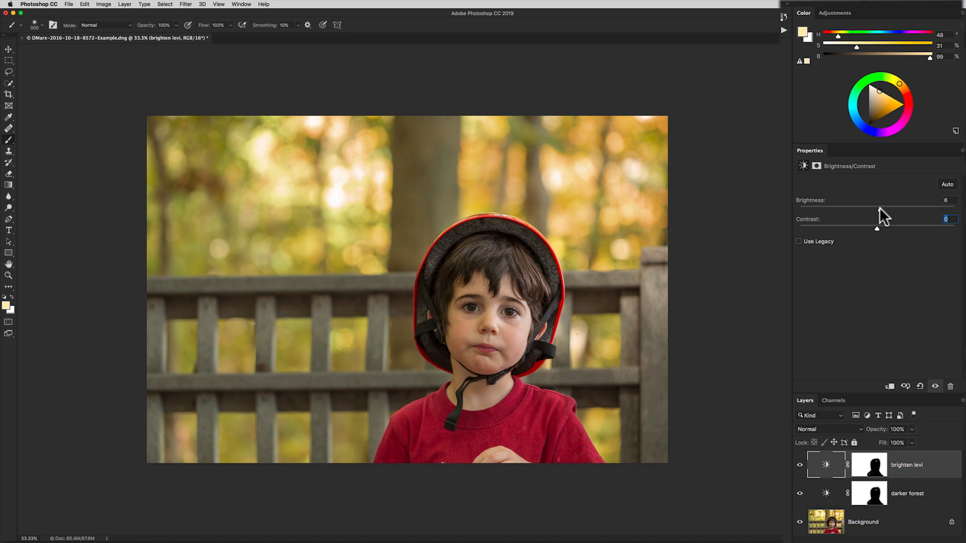
drag(875, 208, 880, 208)
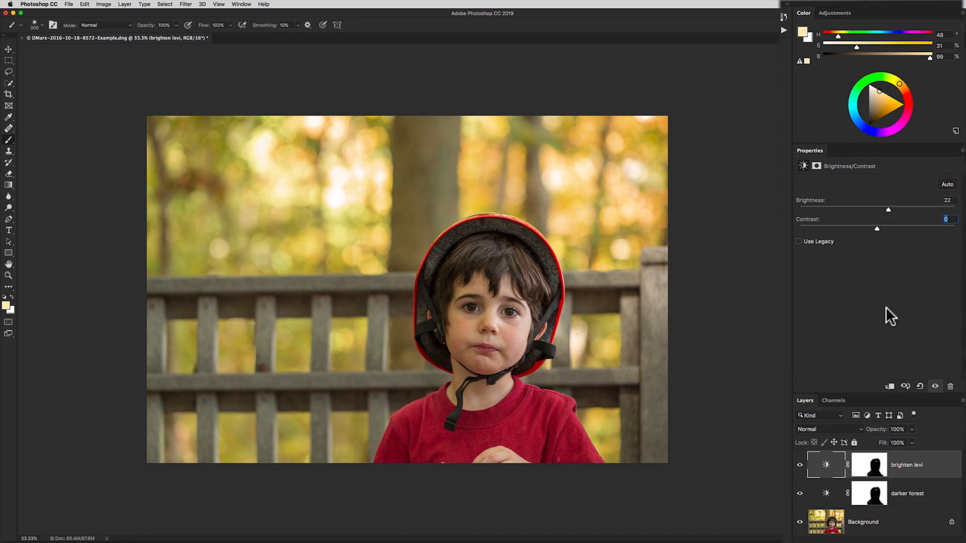
View the brighten levi mask alone and fill helmet, head and shoulder gaps with black.
click(869, 465)
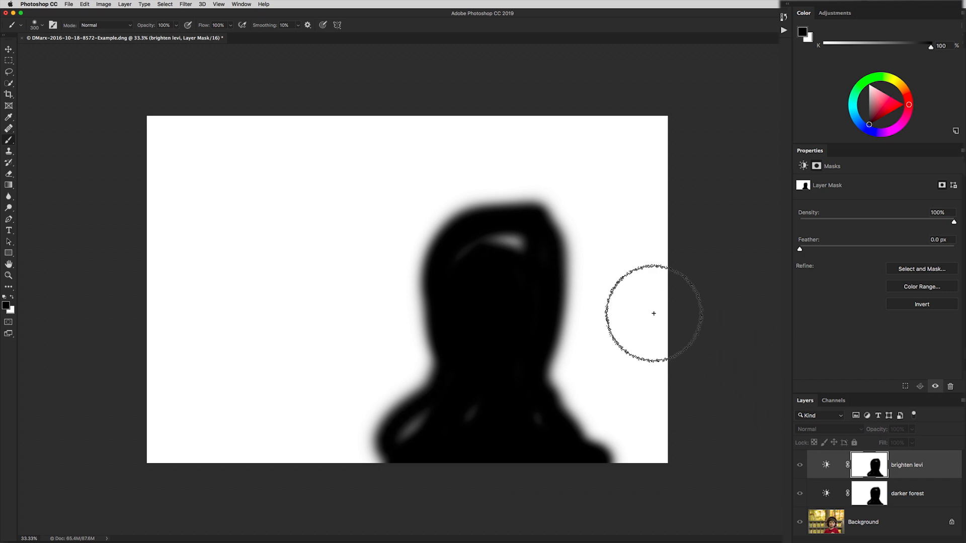
drag(654, 313, 513, 245)
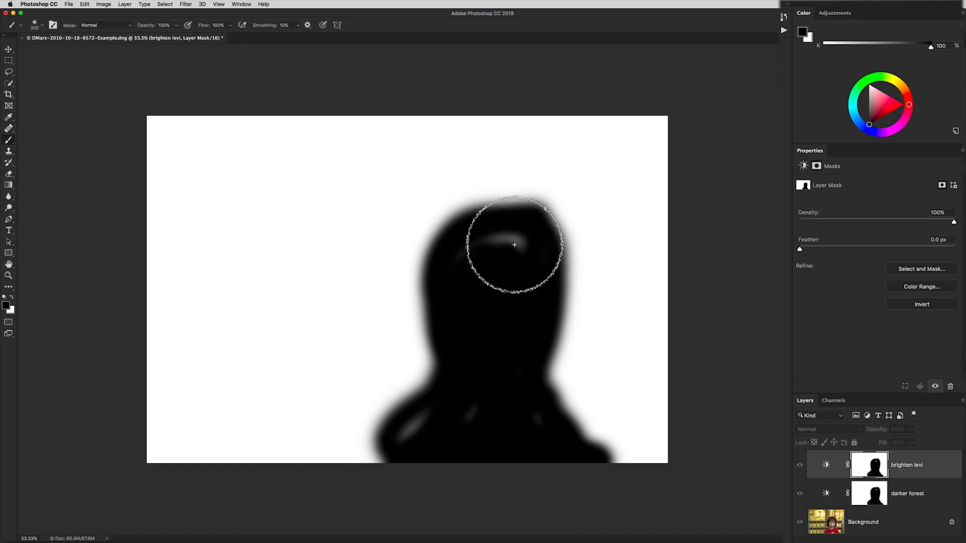
drag(514, 244, 429, 431)
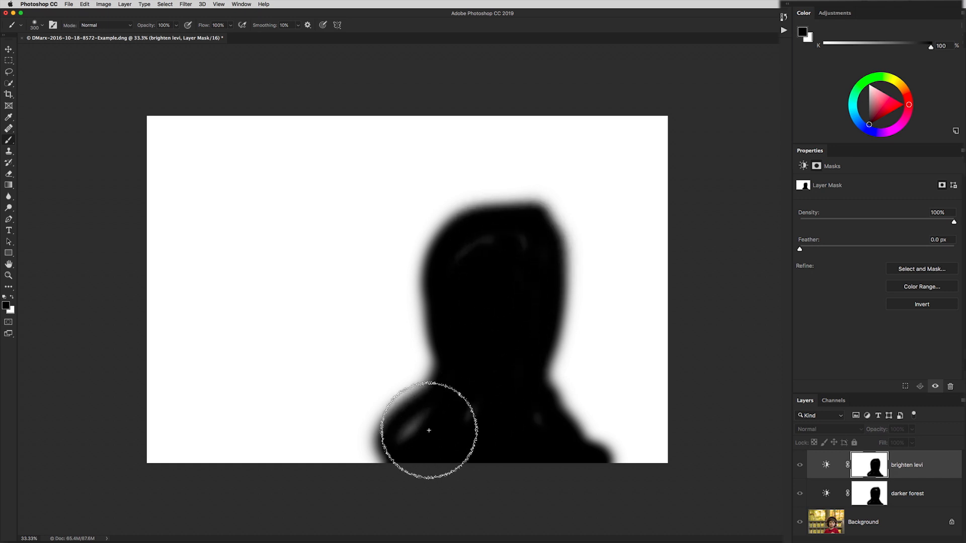
drag(429, 430, 486, 433)
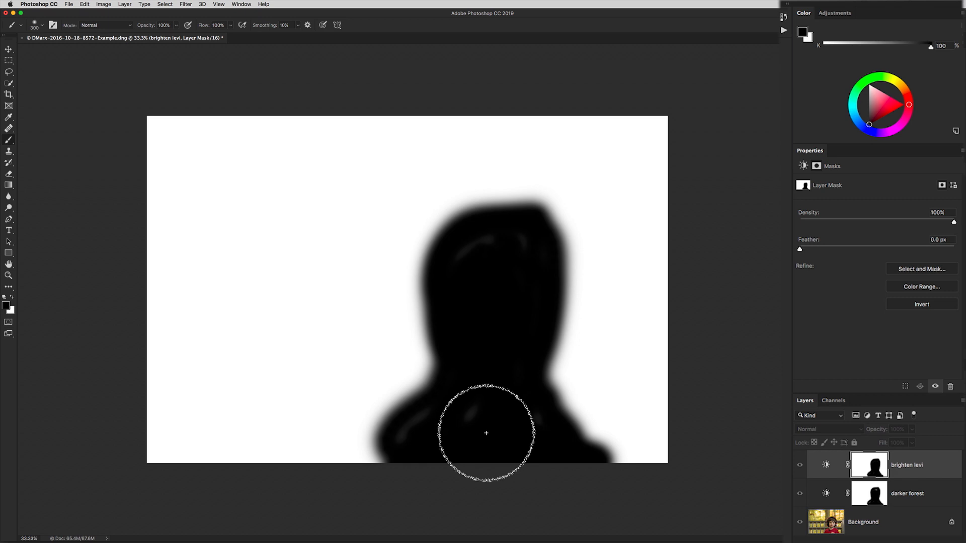
mouse_move(472, 441)
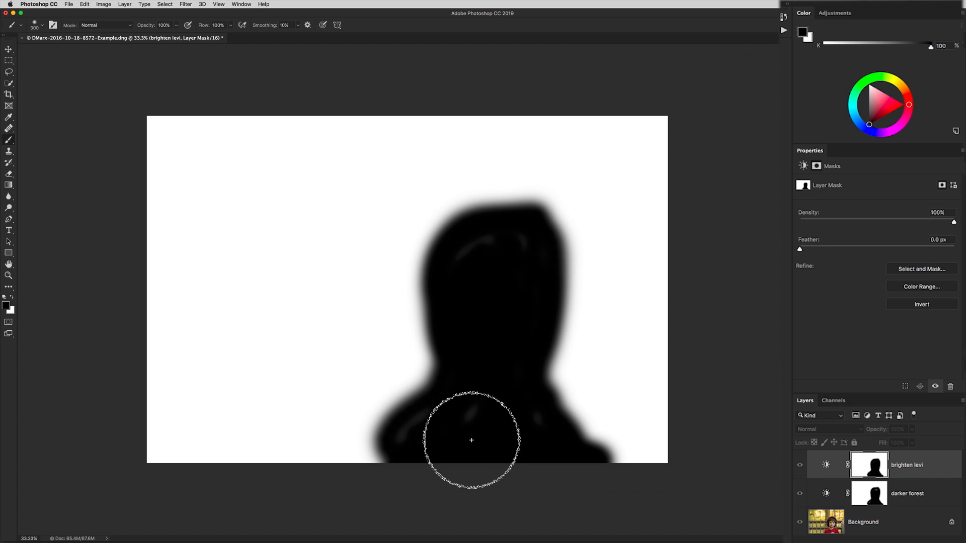
click(922, 304)
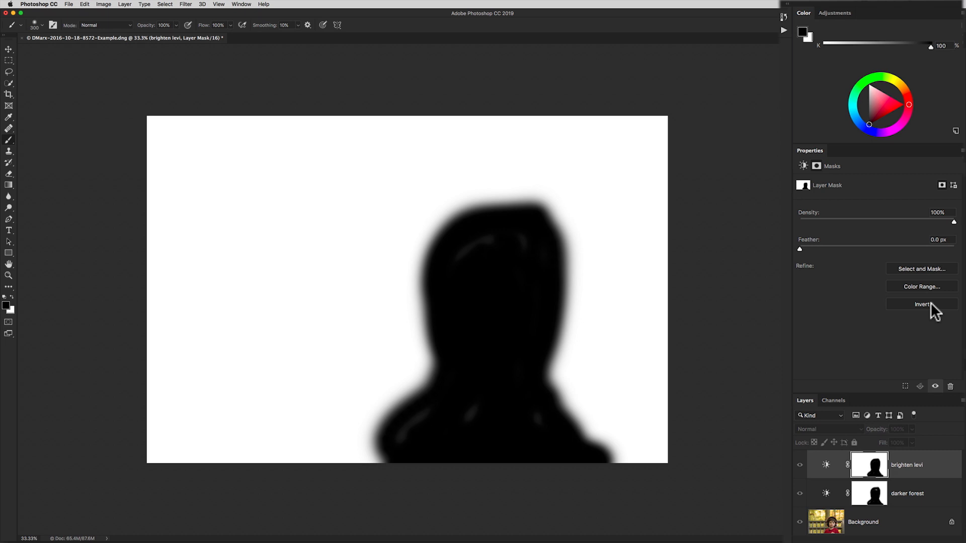
Invert the brighten levi mask and return to the normal photo view.
click(922, 304)
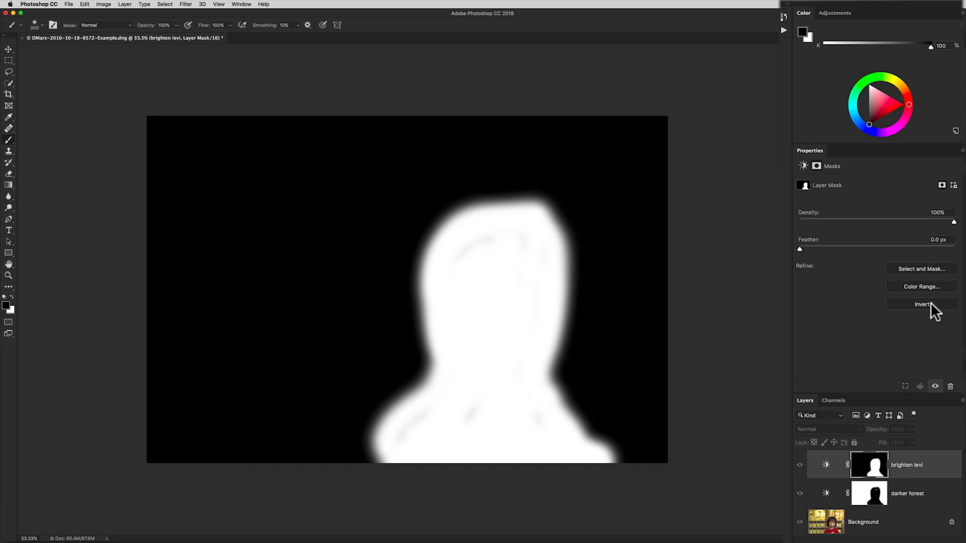
mouse_move(903, 325)
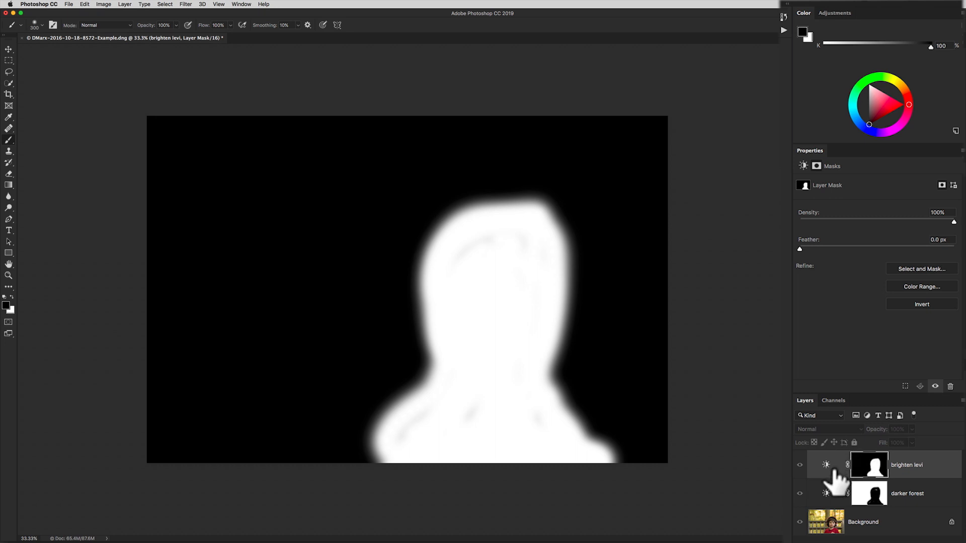
click(826, 465)
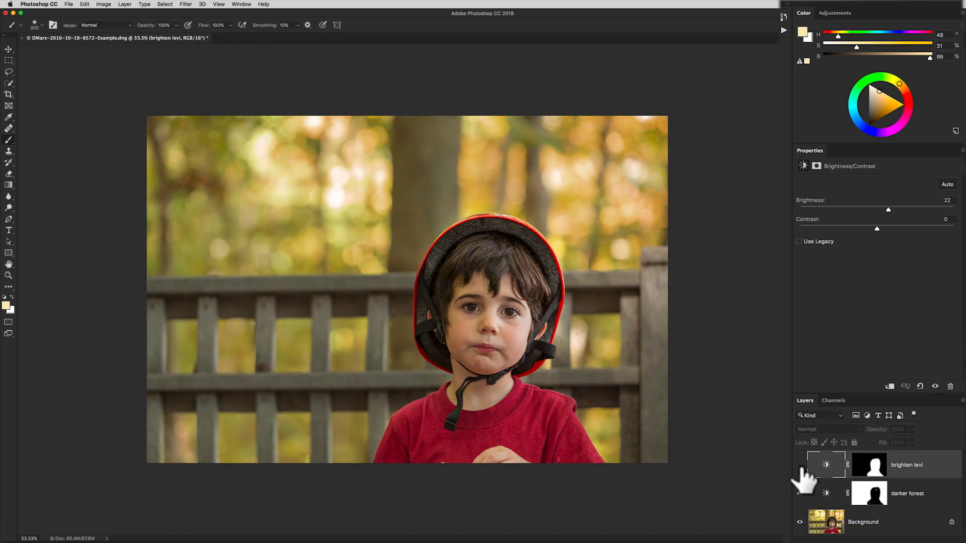
click(801, 465)
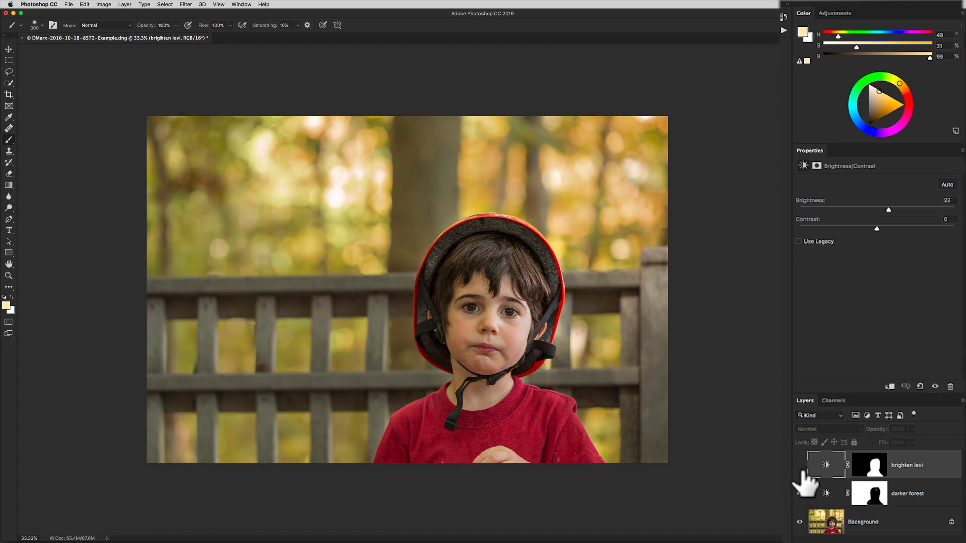
click(801, 464)
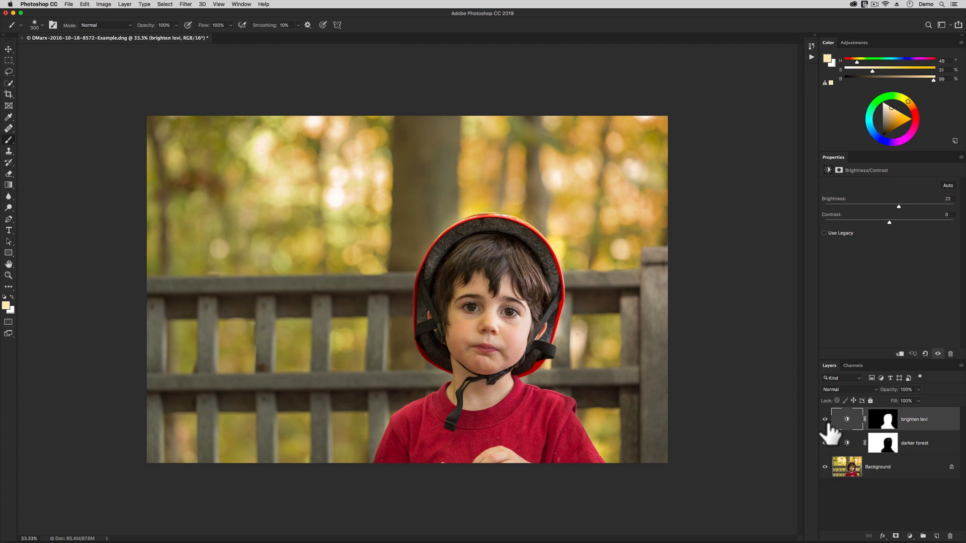
mouse_move(799, 413)
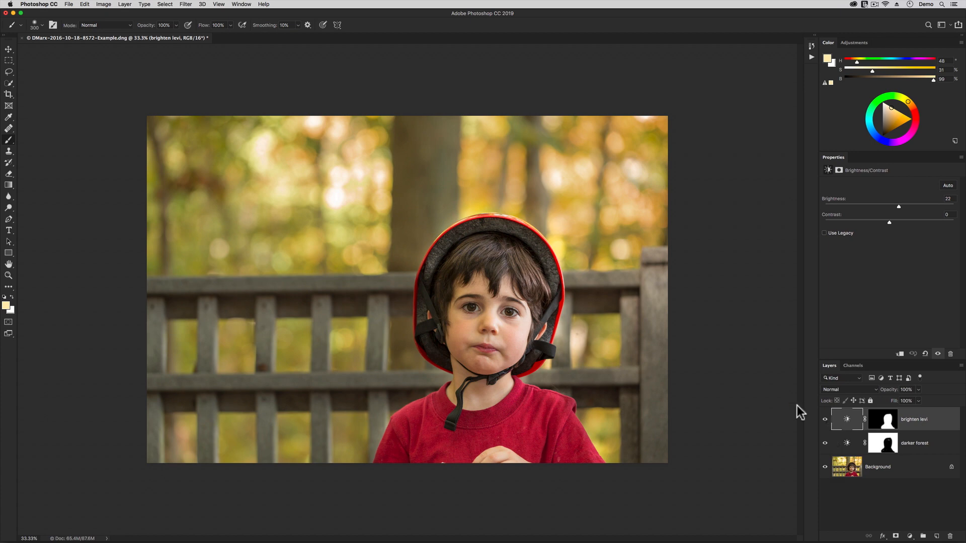
click(68, 5)
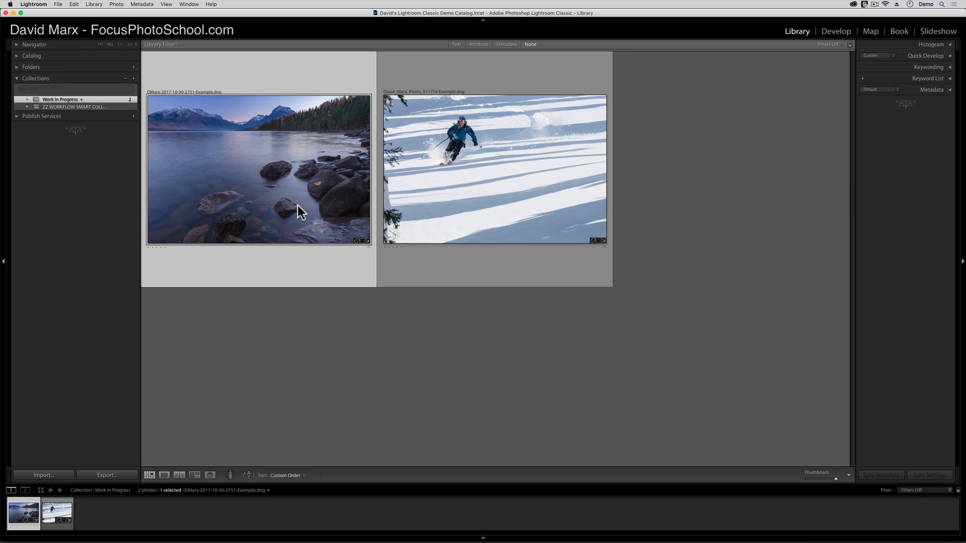
Select the lake photo in Lightroom Classic.
click(165, 3)
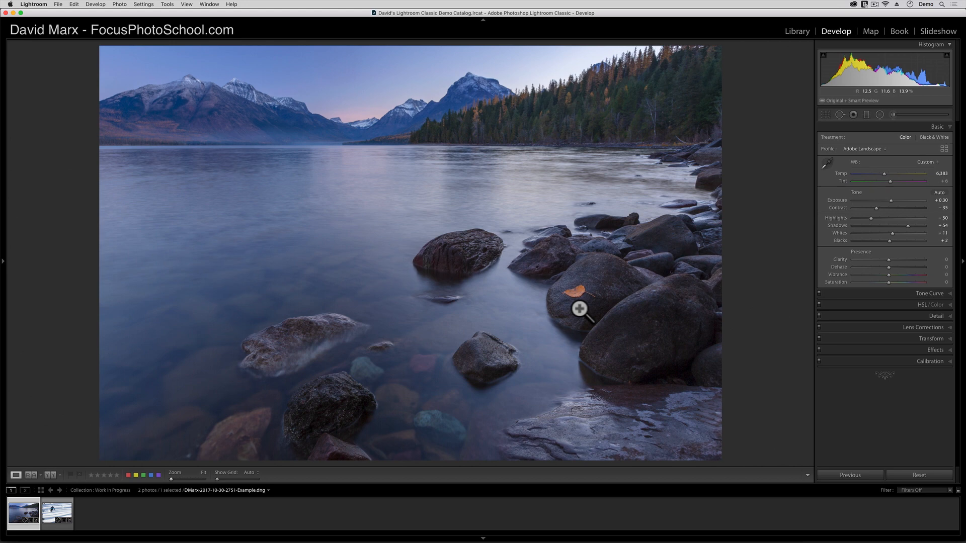
mouse_move(382, 210)
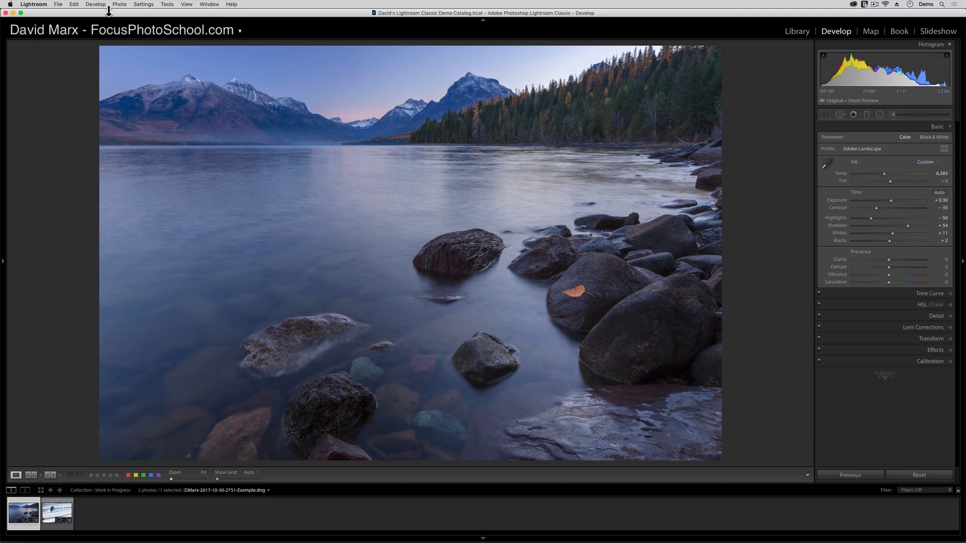
click(120, 5)
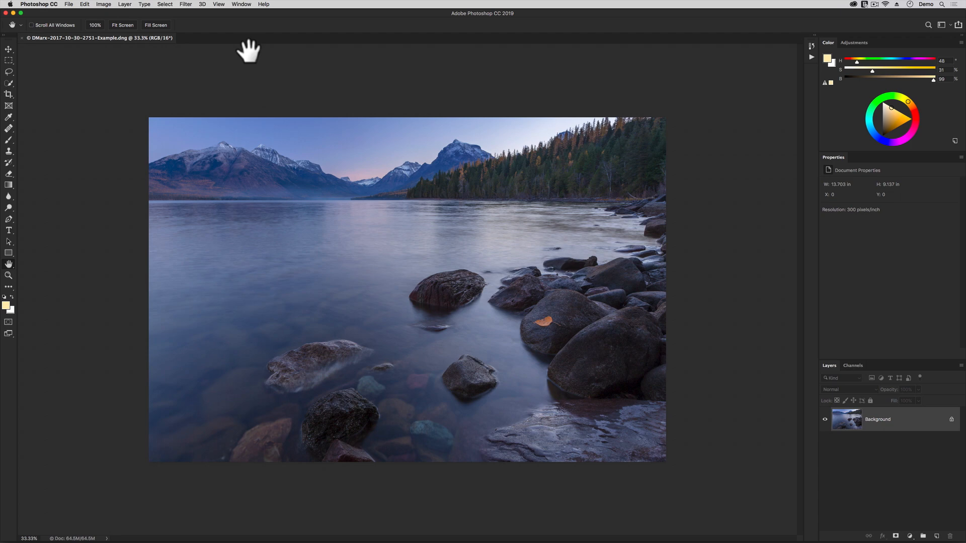
Open the Layer menu over the lake photo in Photoshop.
click(124, 4)
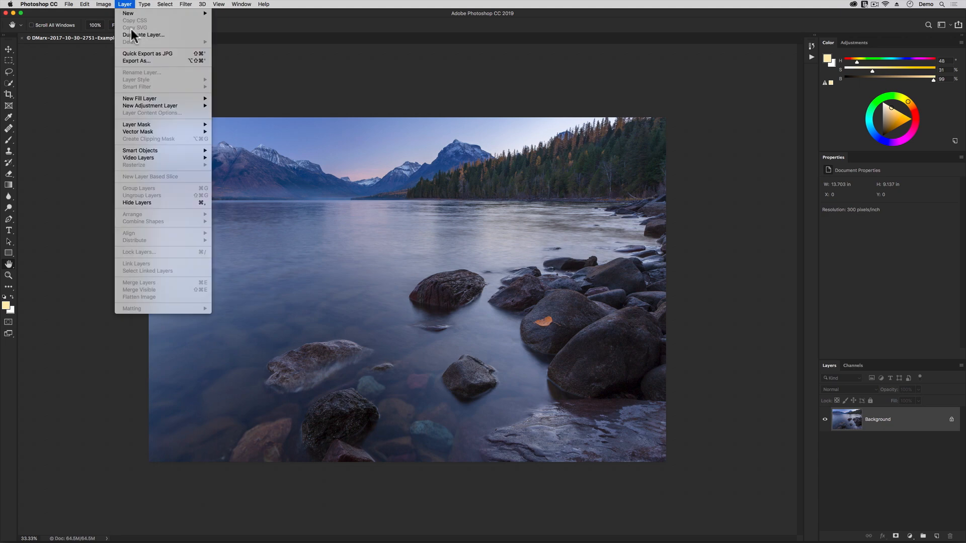
mouse_move(148, 105)
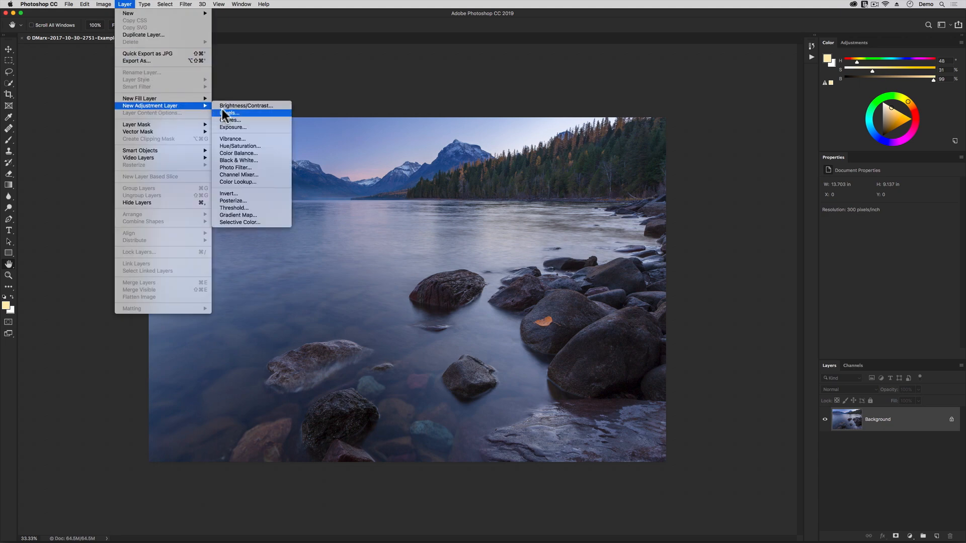
Add a 'brigher leaf and rocks' Brightness/Contrast layer at Brightness 30, Contrast 5.
click(230, 112)
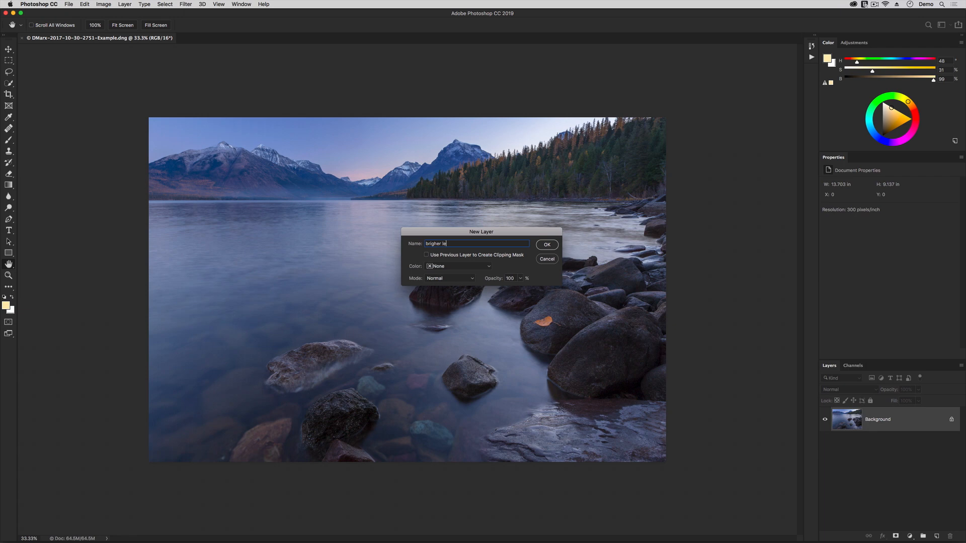
click(546, 244)
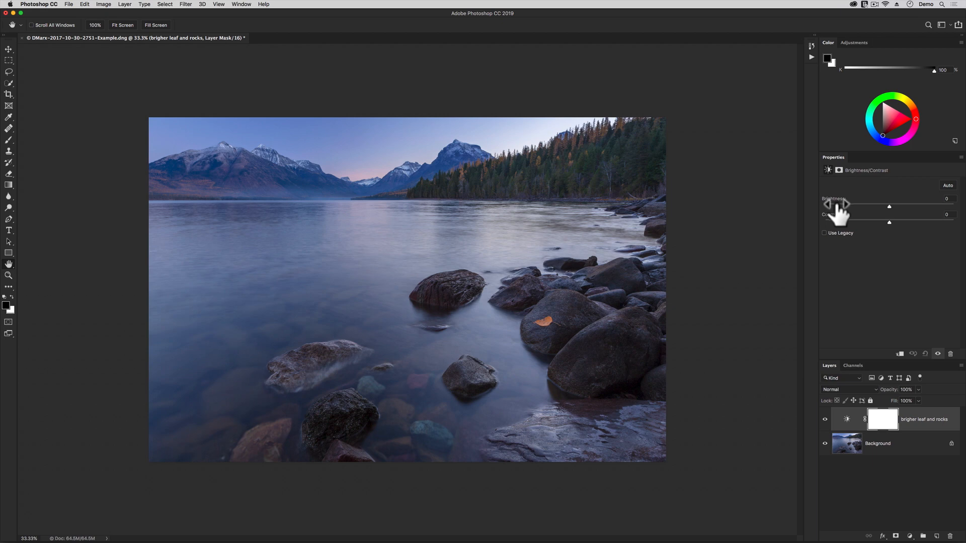
click(949, 198)
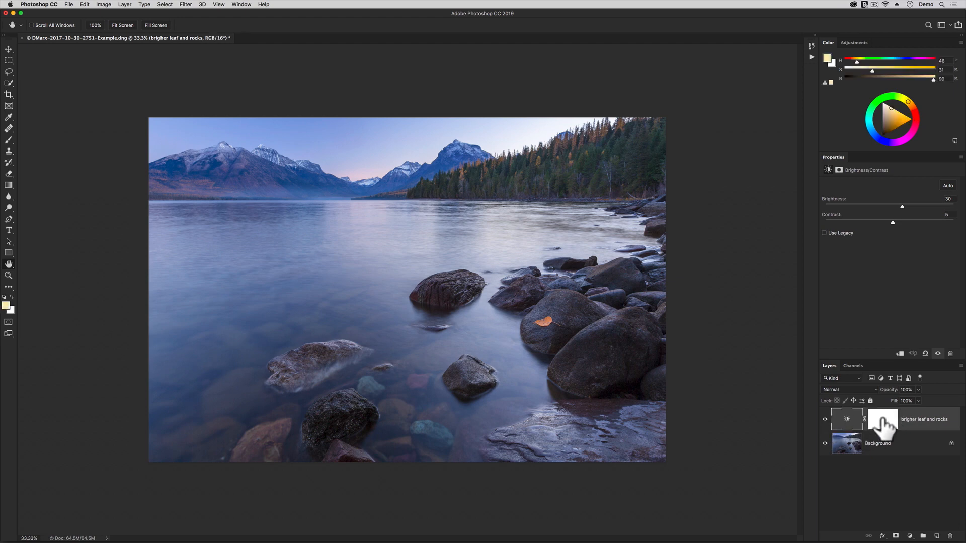
Select the brigher leaf and rocks mask and invert it to solid black.
click(882, 419)
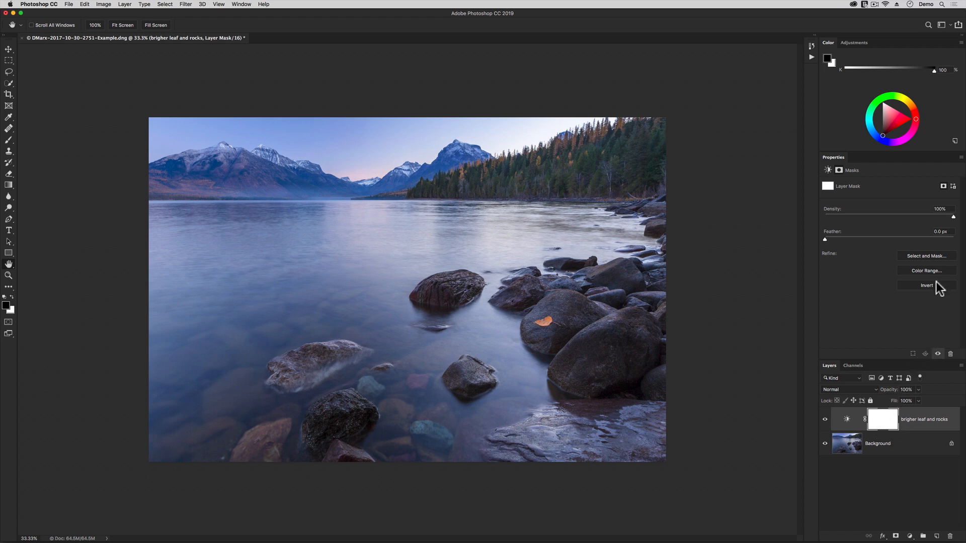
mouse_move(938, 291)
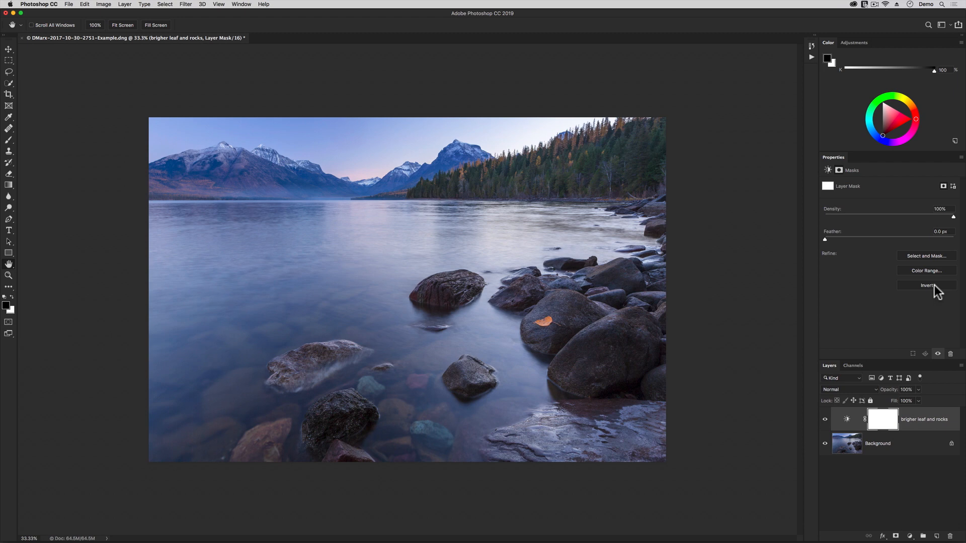
click(925, 286)
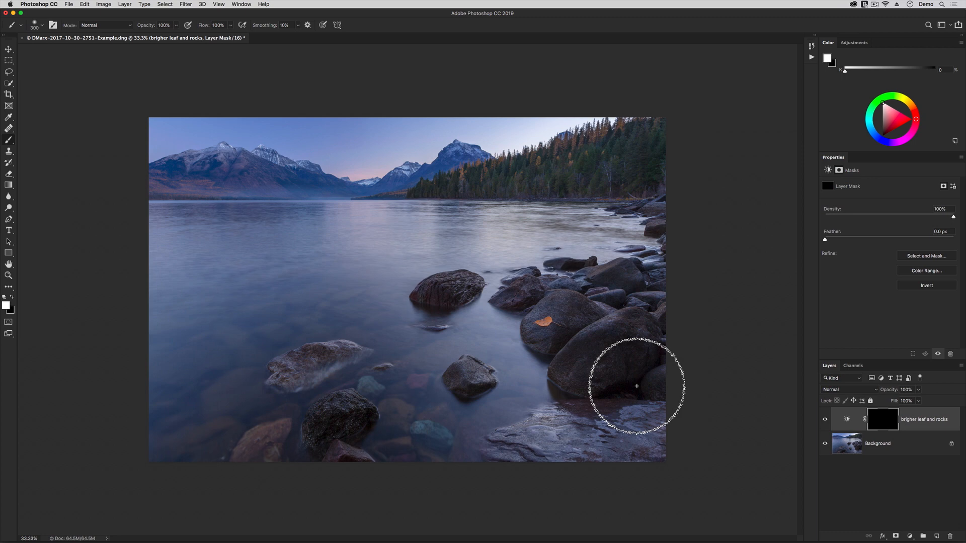
mouse_move(626, 374)
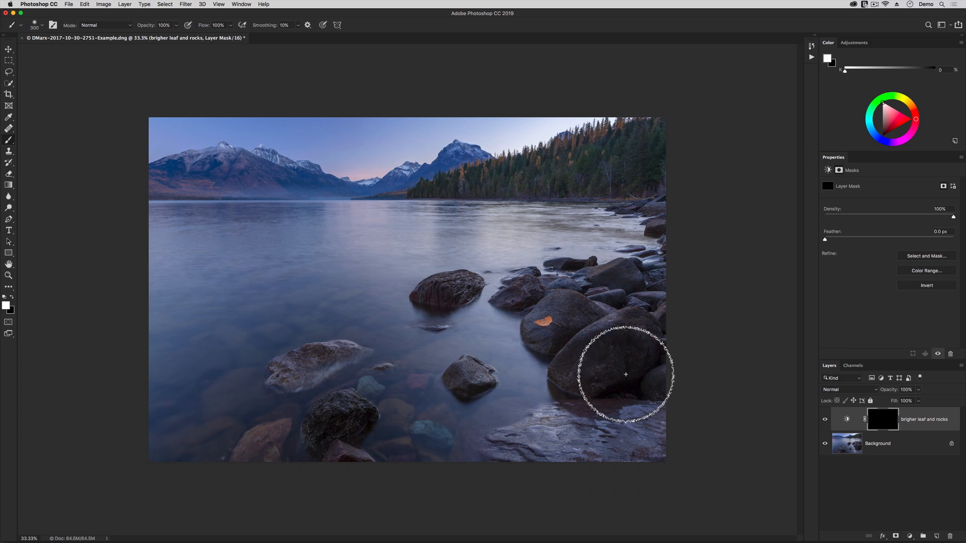
mouse_move(623, 371)
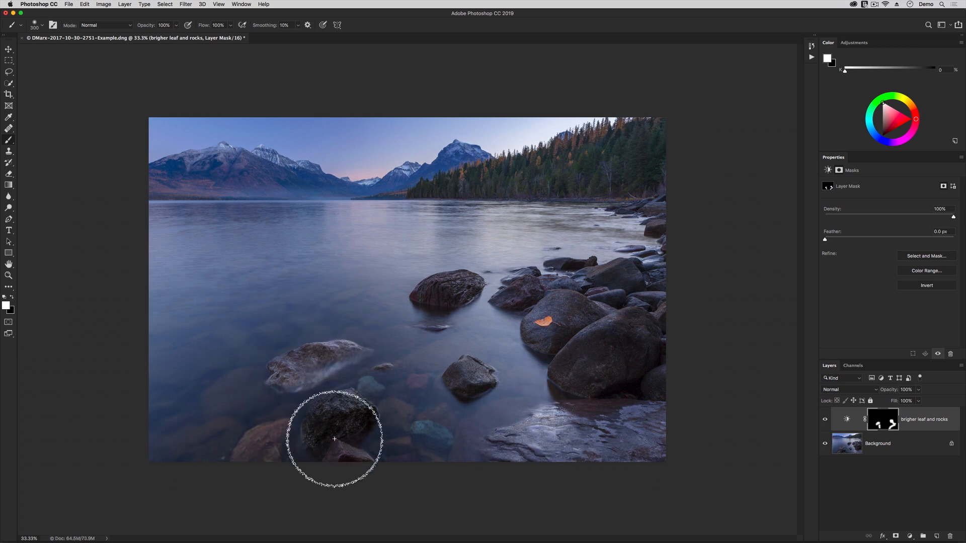
Paint white over the dark lower-left rock on the mask, then view the mask alone.
drag(332, 439, 566, 302)
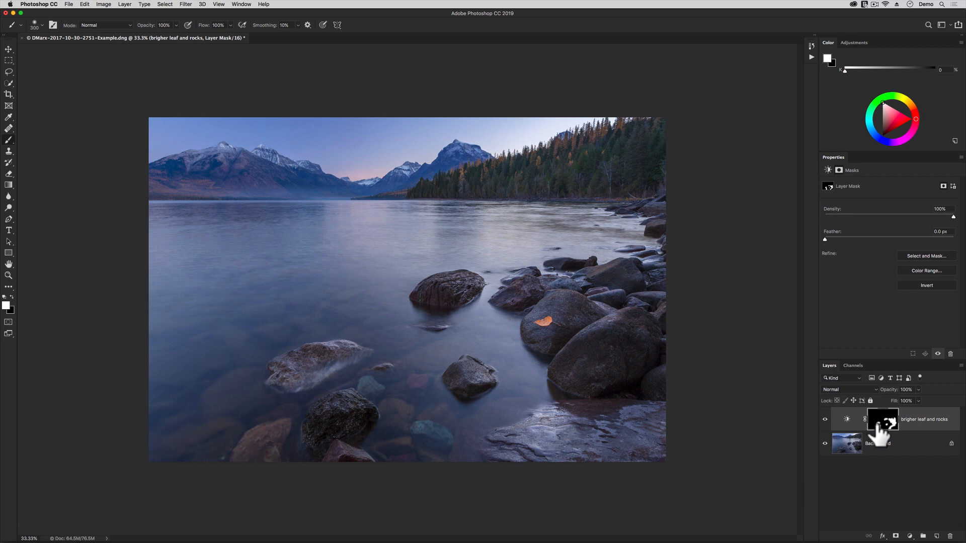
click(882, 420)
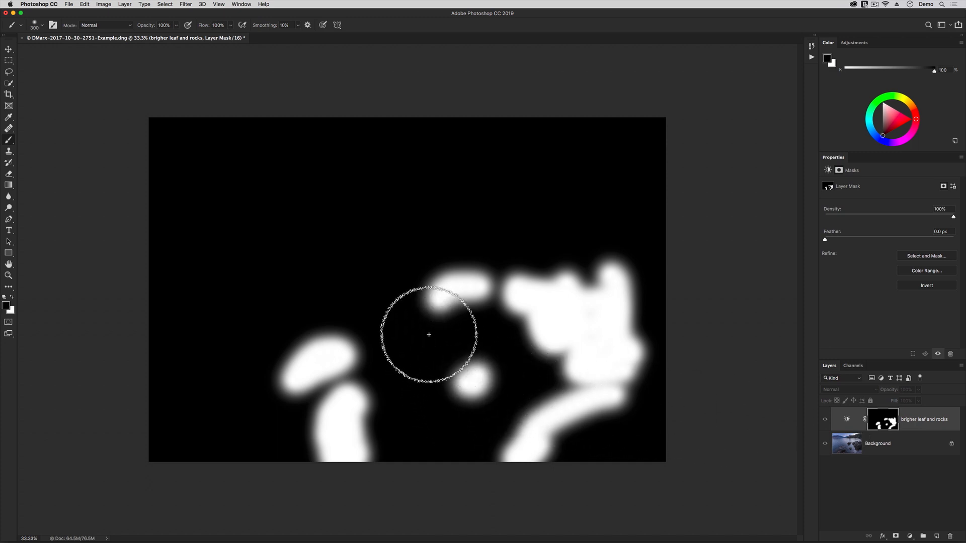
Paint black over the leftover white streak above the boulders in the mask.
drag(429, 334, 481, 266)
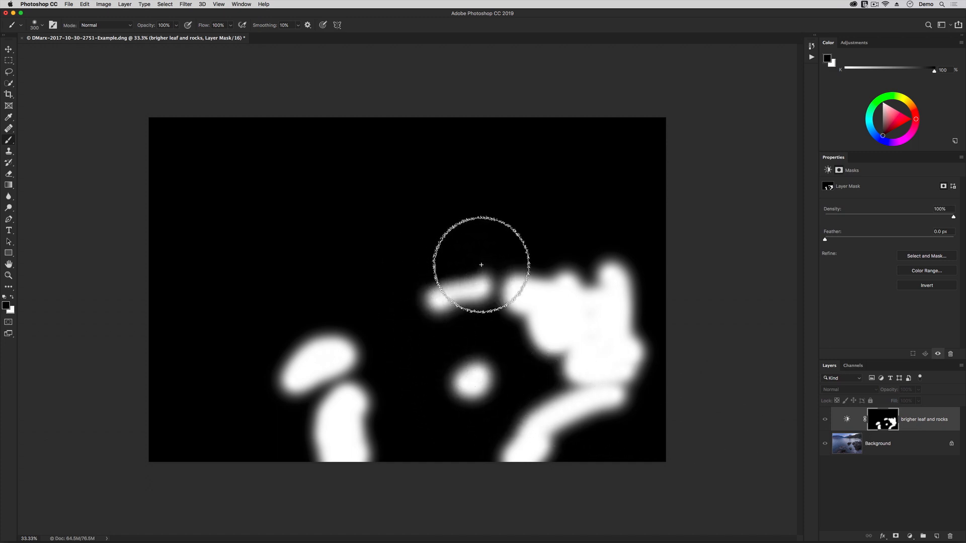
drag(481, 265, 655, 340)
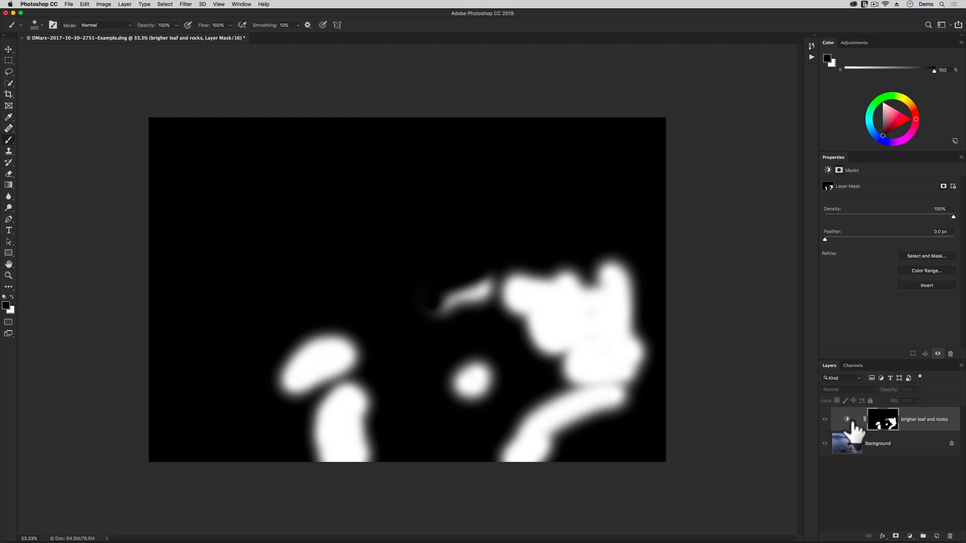
Return to the photo view and duplicate the brightening layer as 'darken background'.
click(847, 419)
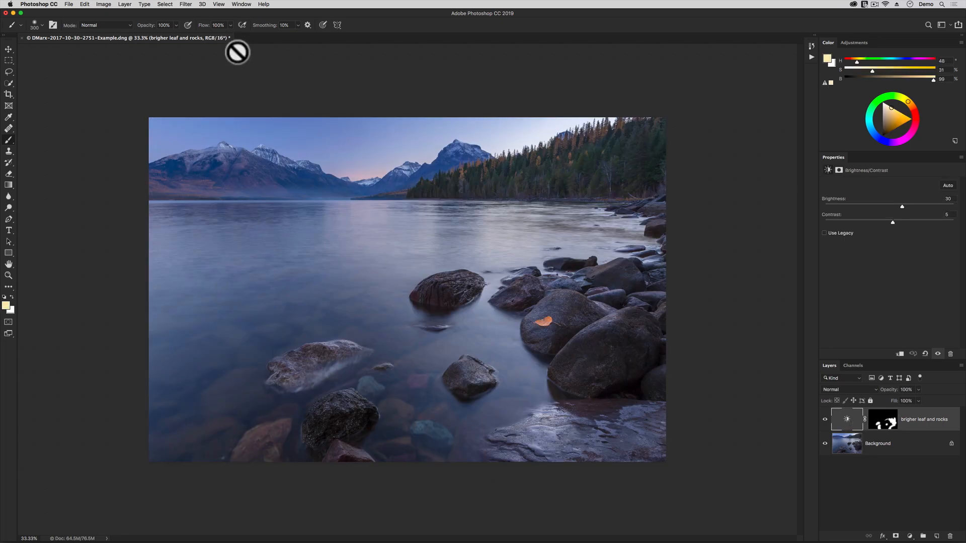
mouse_move(239, 83)
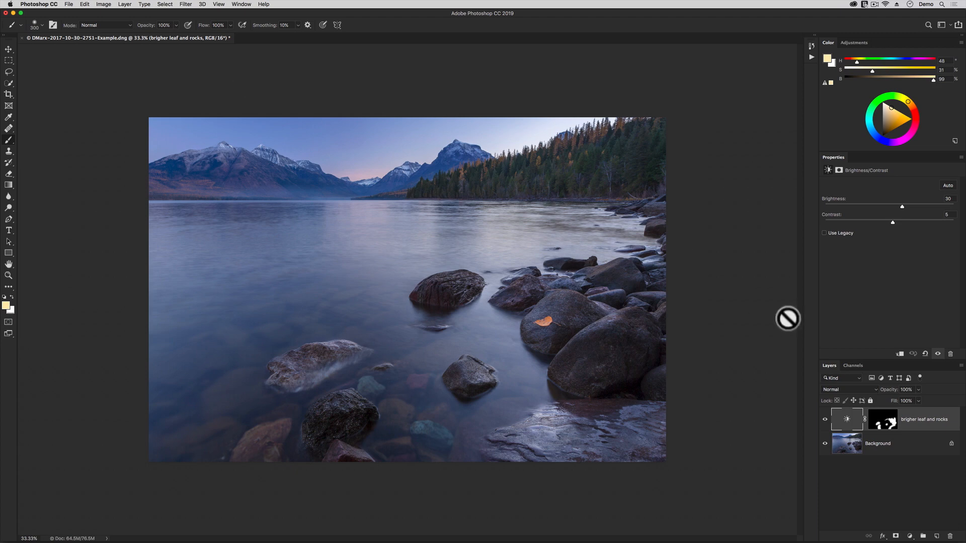
mouse_move(947, 435)
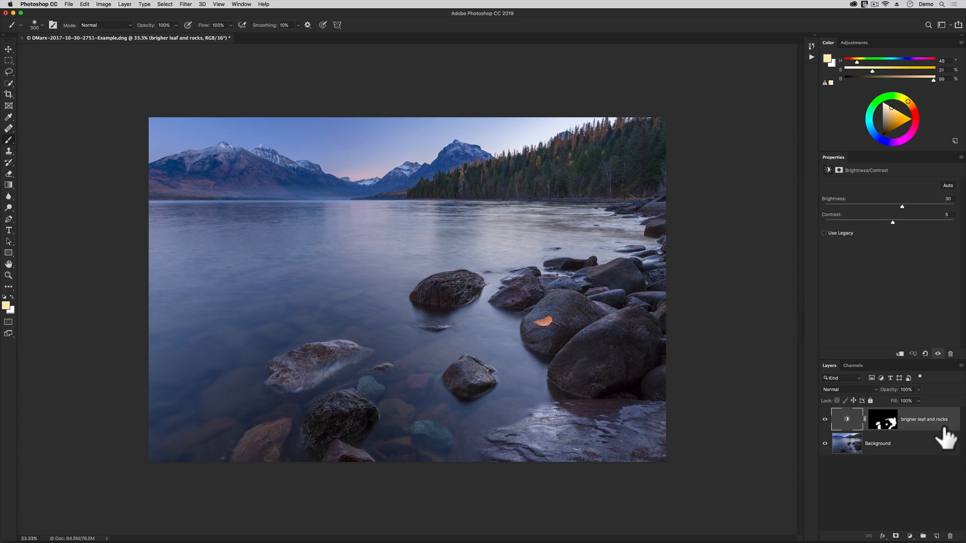
right_click(925, 420)
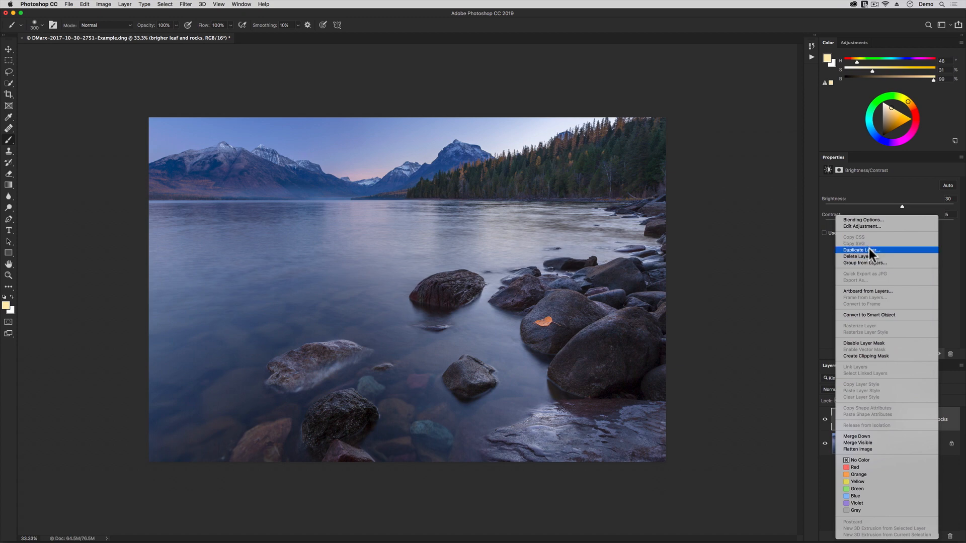
click(860, 250)
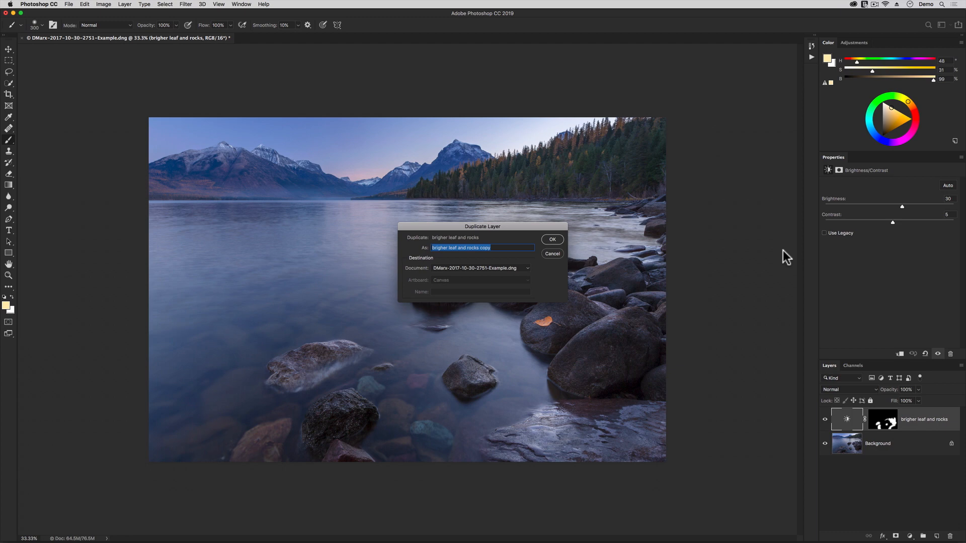
click(551, 240)
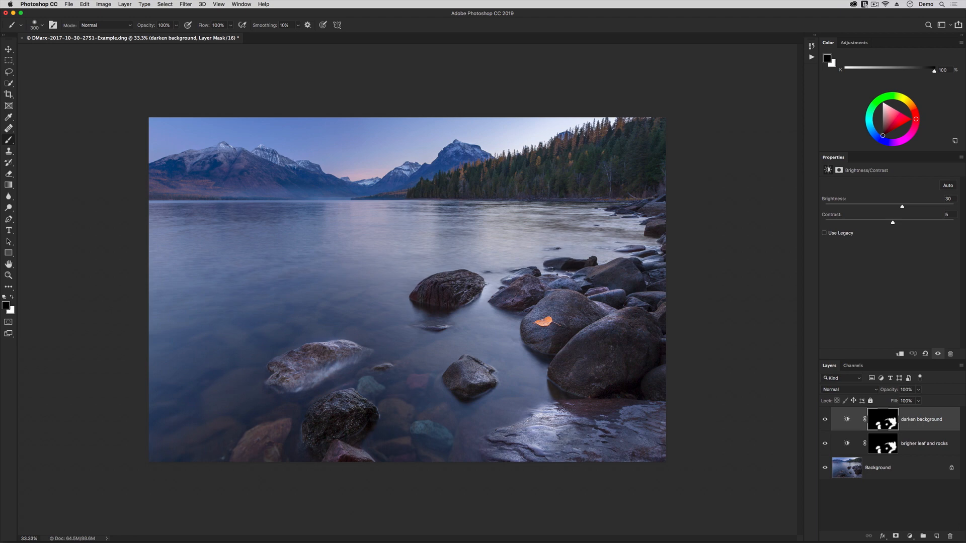
mouse_move(879, 273)
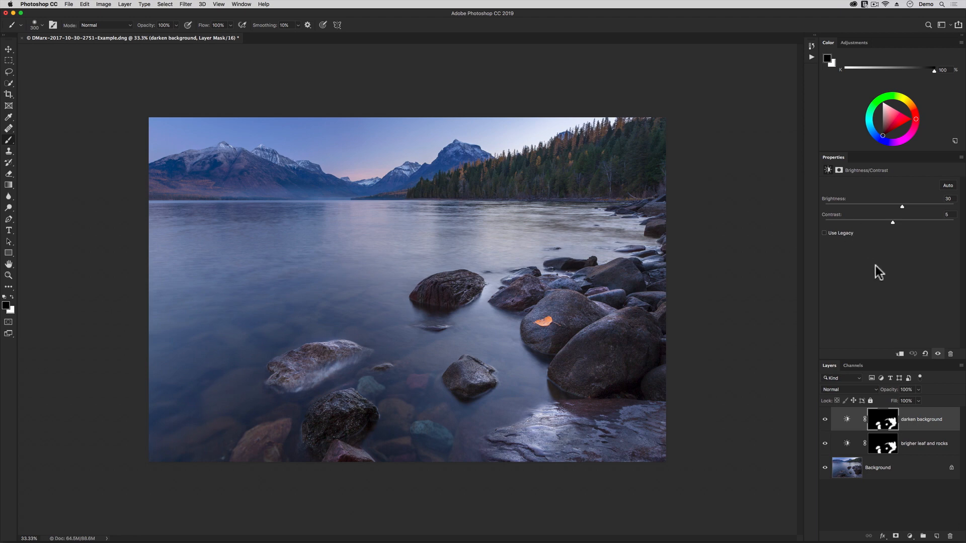
Set 'darken background' to Brightness -5 and Contrast 0, then select its mask.
click(948, 198)
text(-5)
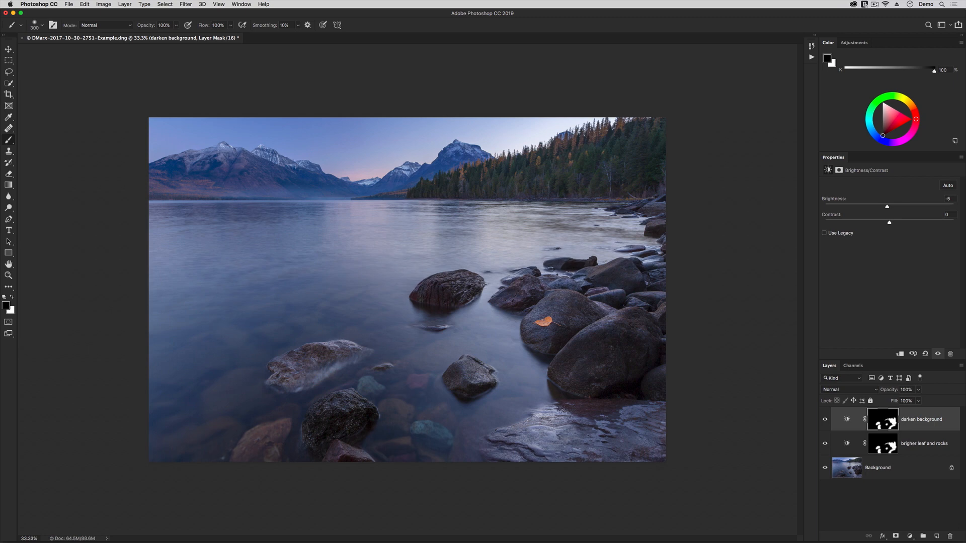
mouse_move(862, 453)
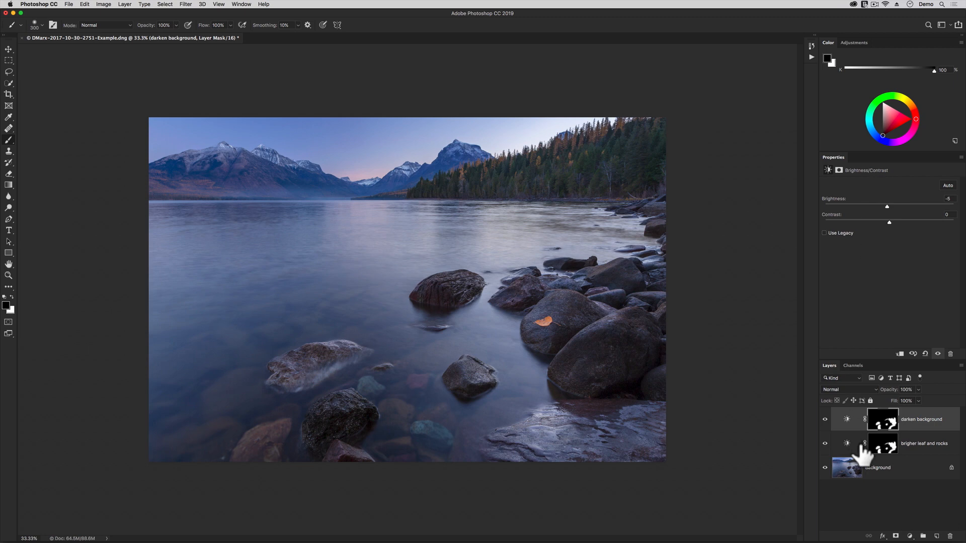
click(847, 419)
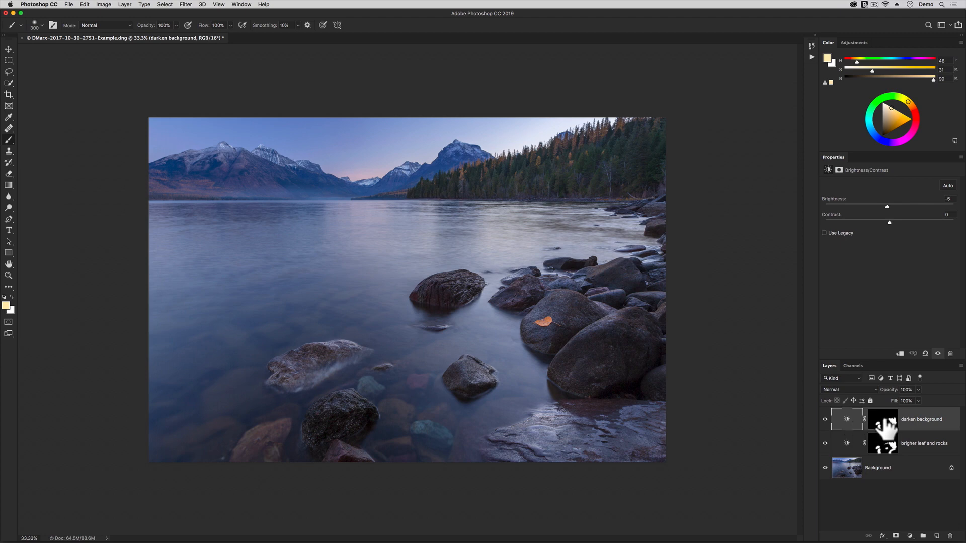
click(882, 419)
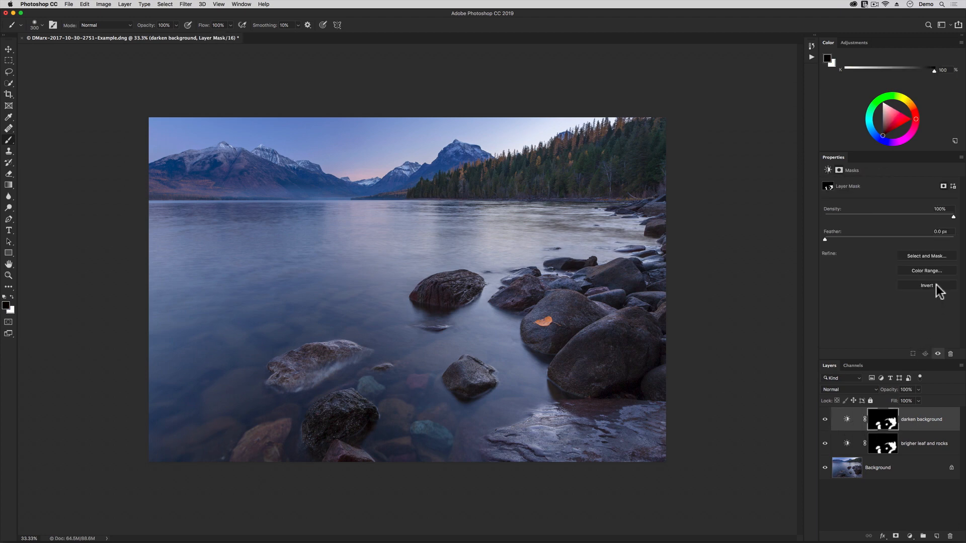
Invert the darken background mask so only the rocks and leaf stay black.
click(926, 286)
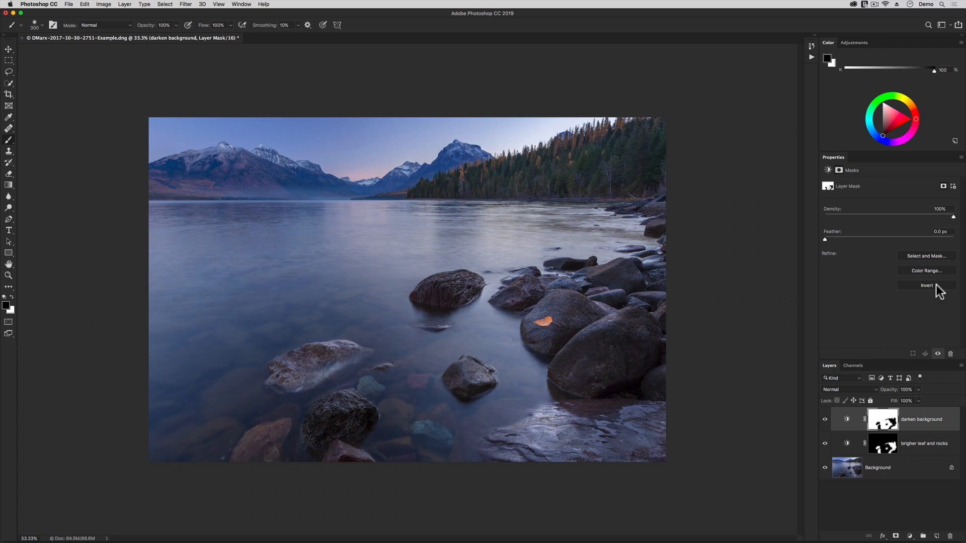
mouse_move(316, 35)
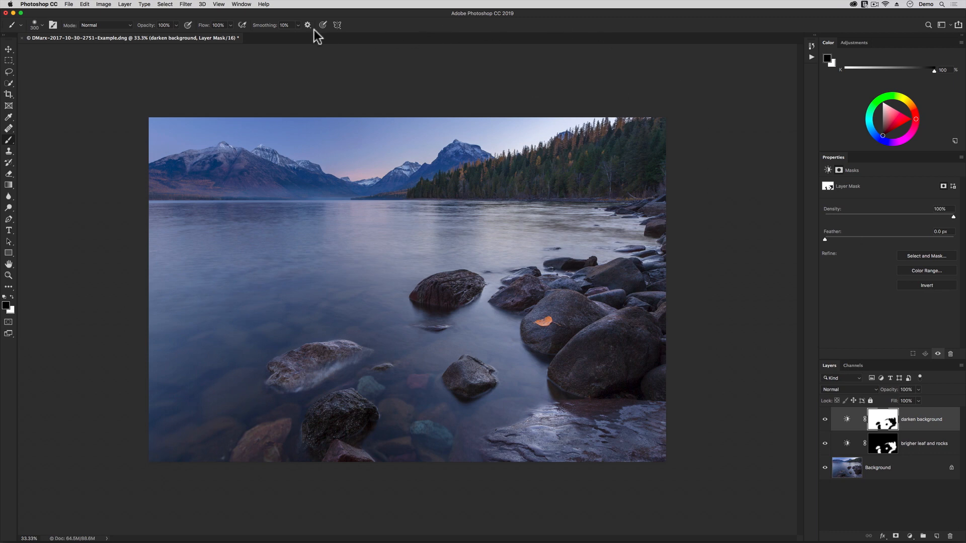
Add a 'yellow leaf' Hue/Saturation layer with Yellows saturation raised to +35.
click(124, 4)
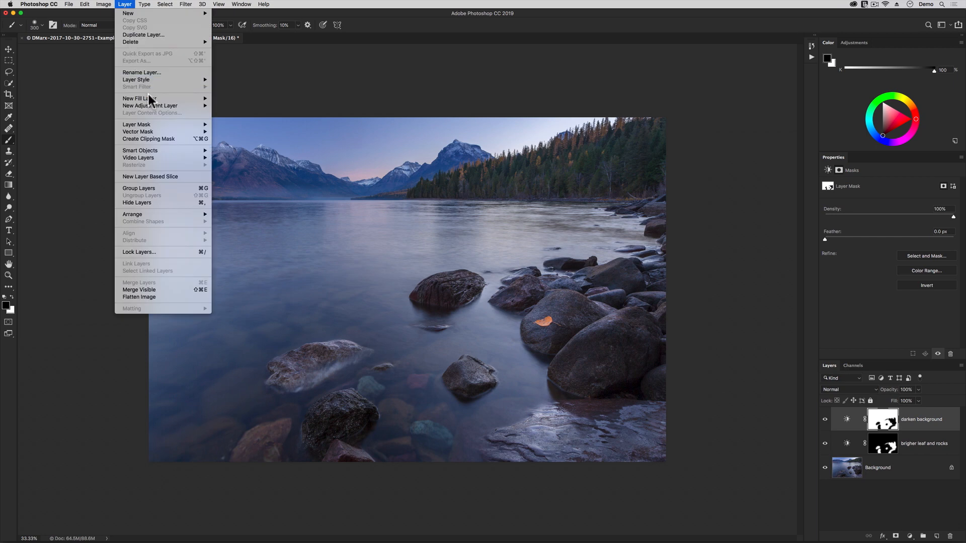
mouse_move(149, 105)
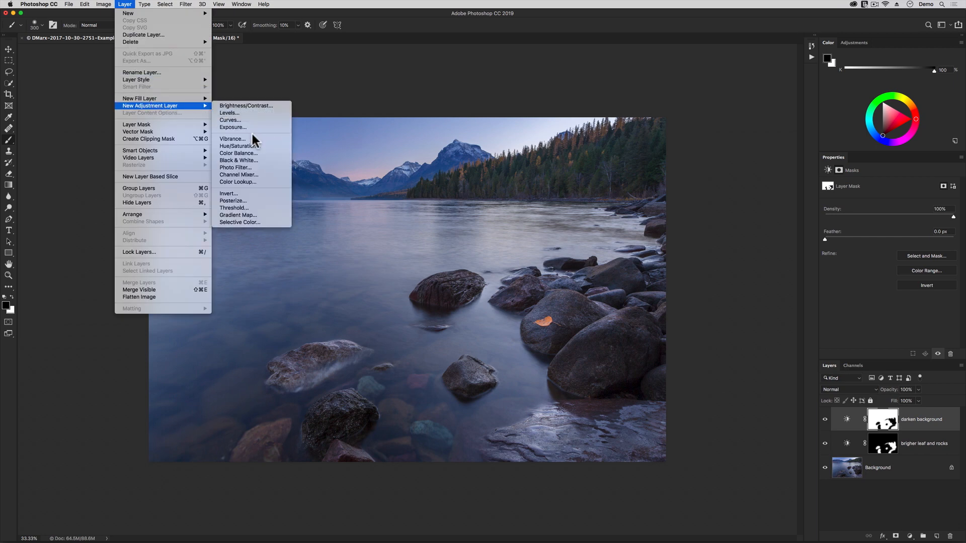
click(238, 146)
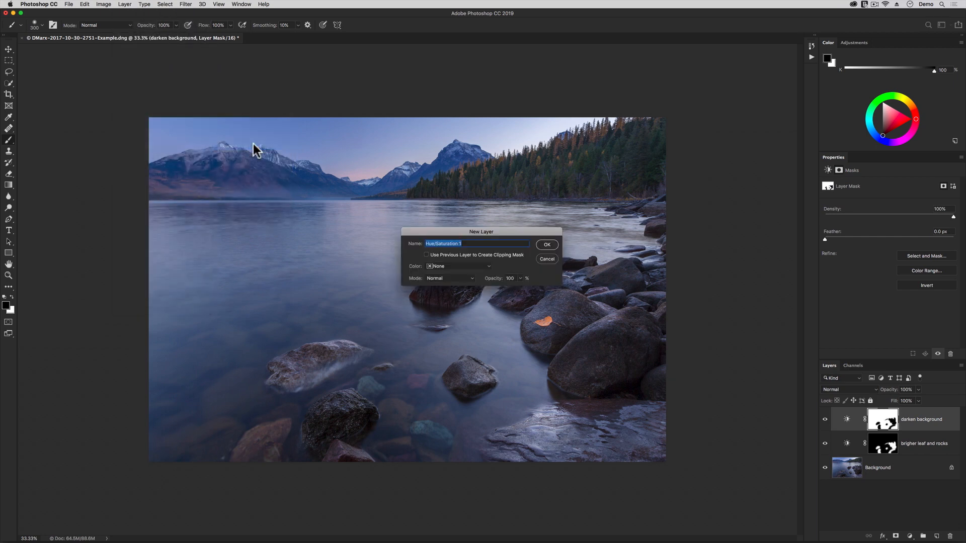
text(yes)
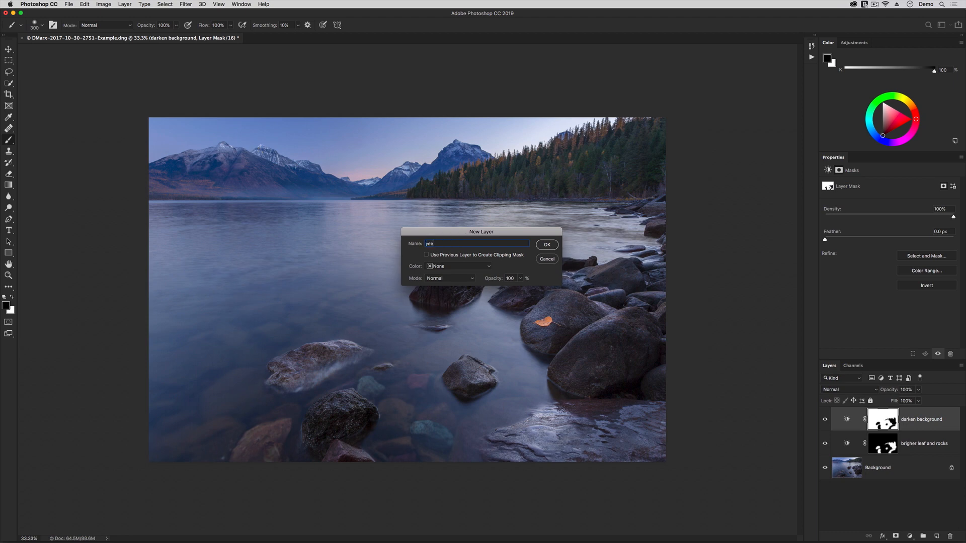
text(yellow leaf)
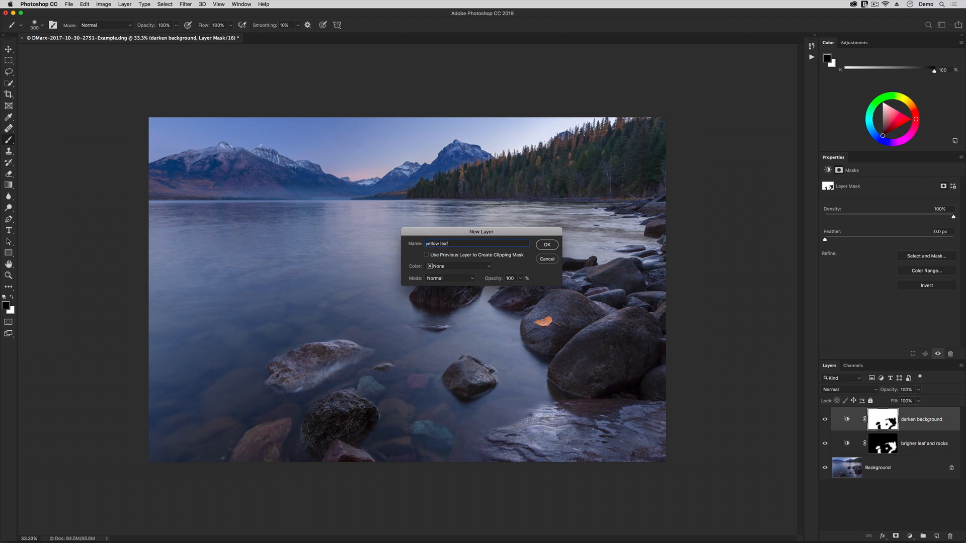
click(546, 244)
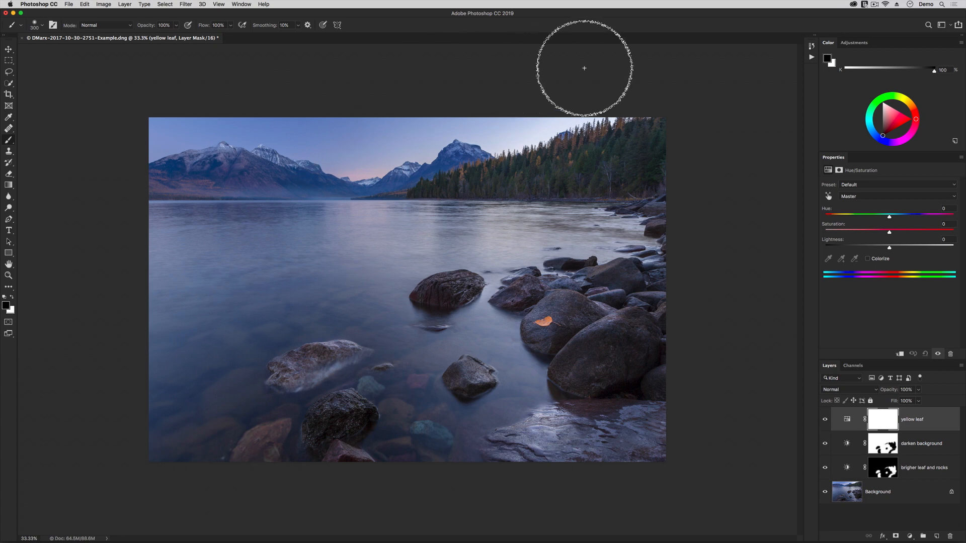
mouse_move(884, 200)
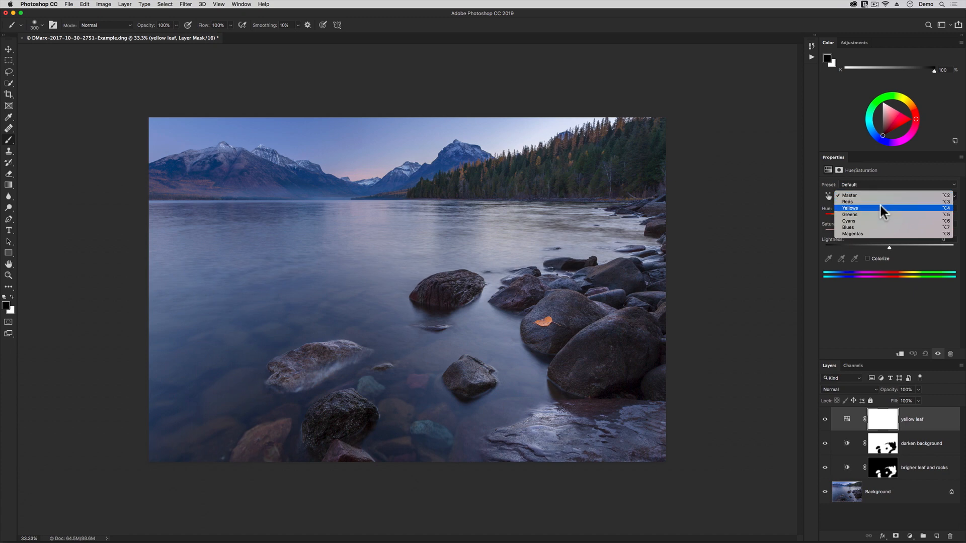
click(850, 208)
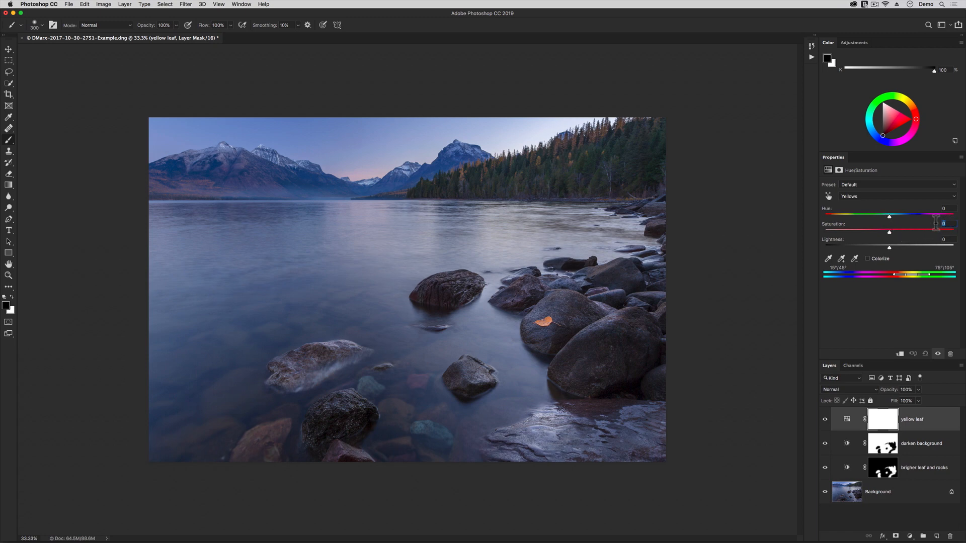
drag(889, 233, 908, 233)
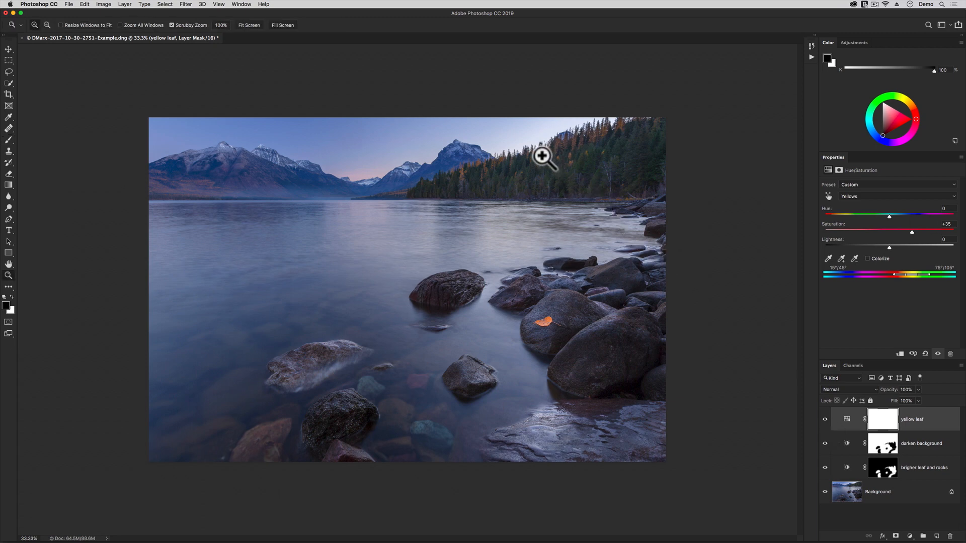
click(544, 156)
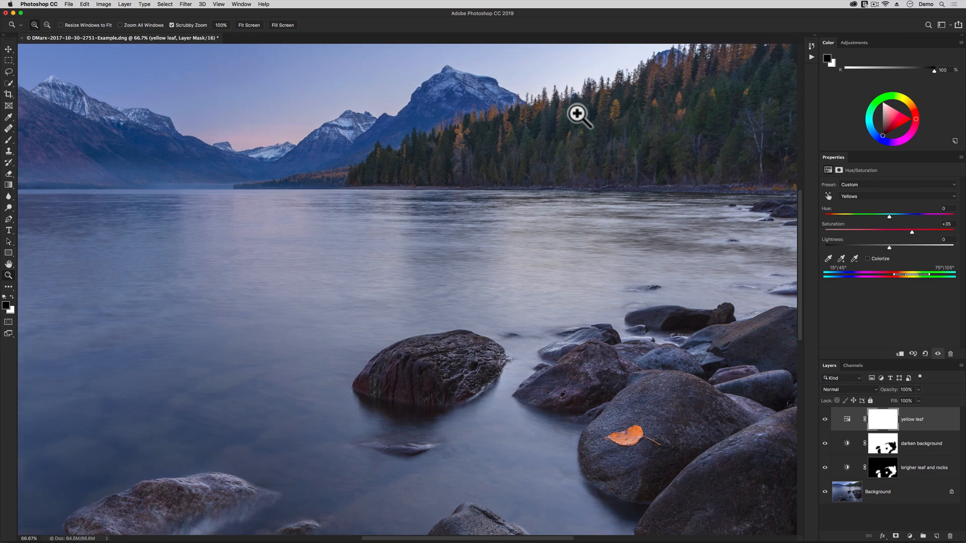
click(578, 116)
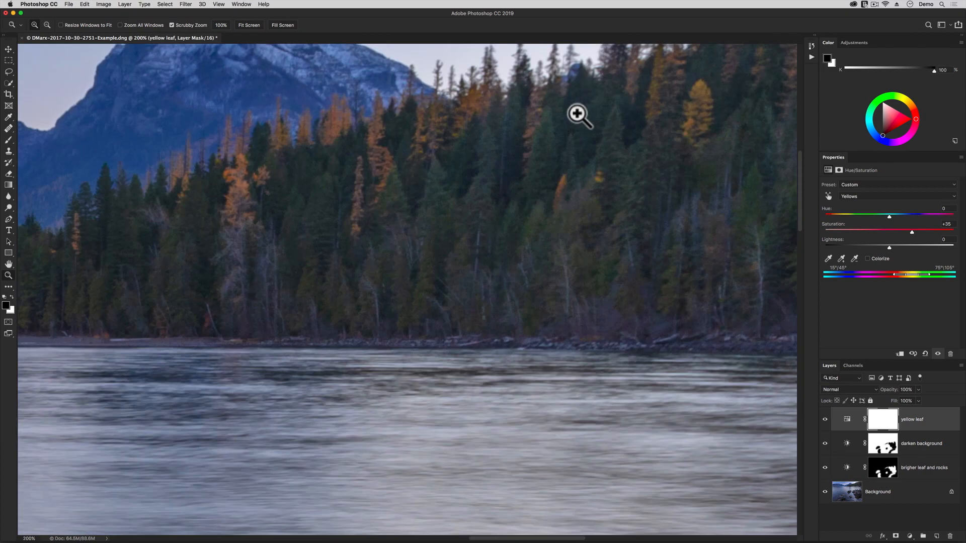
mouse_move(619, 126)
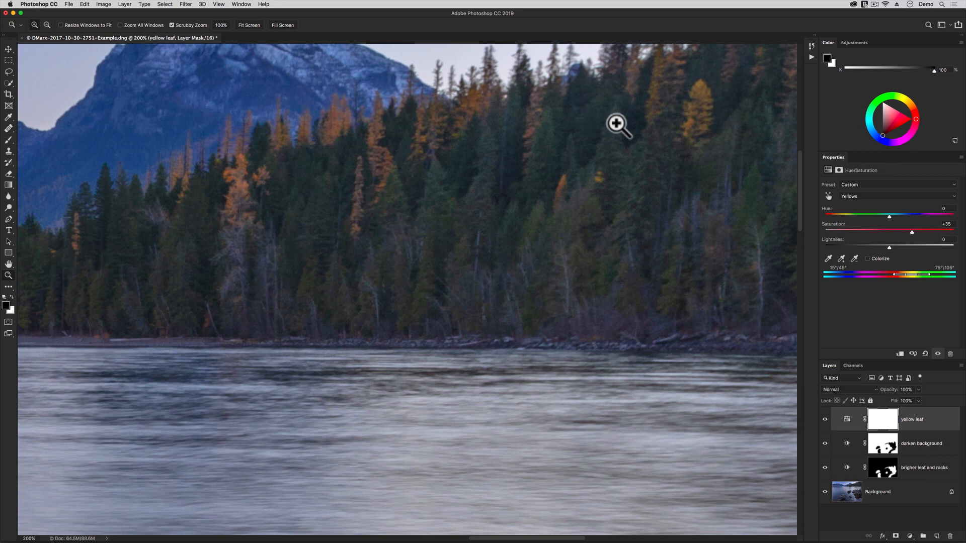
mouse_move(814, 420)
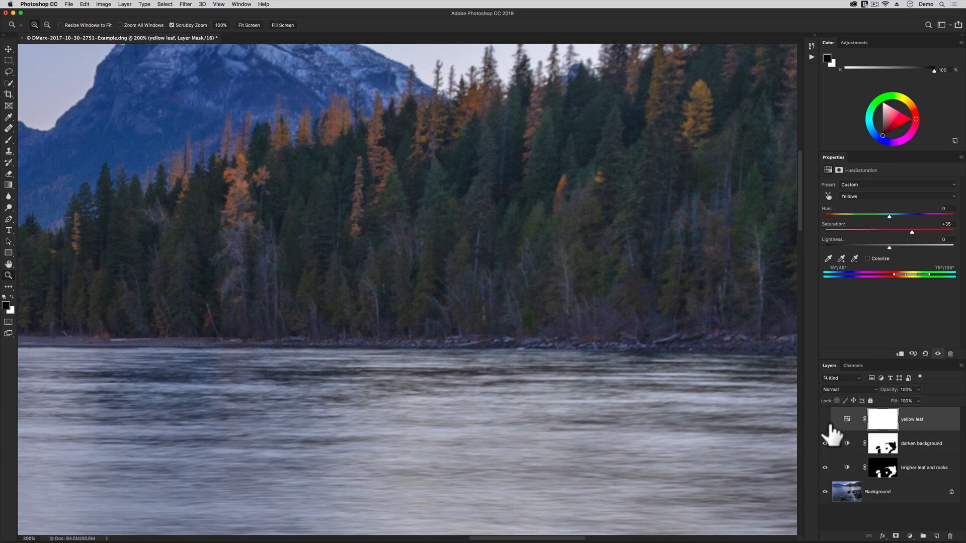
click(825, 420)
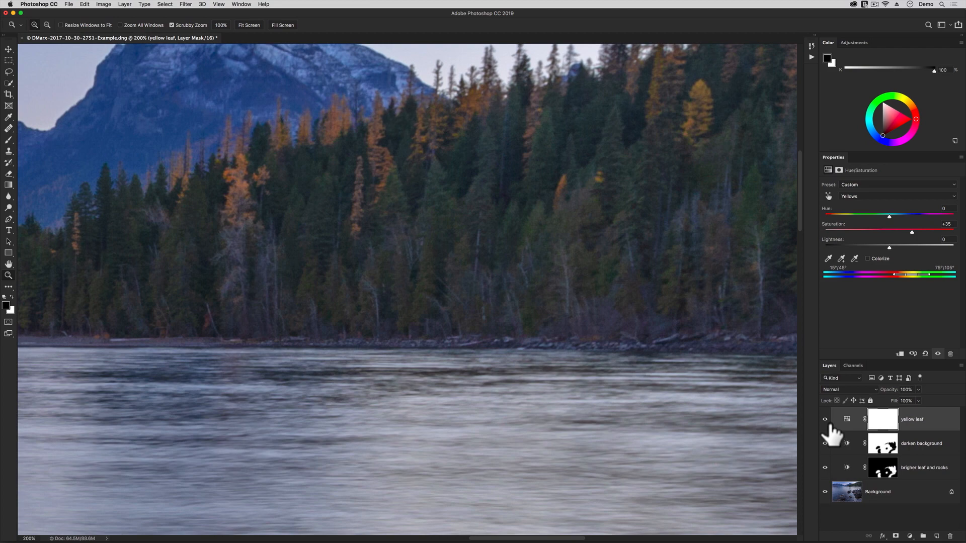
click(249, 25)
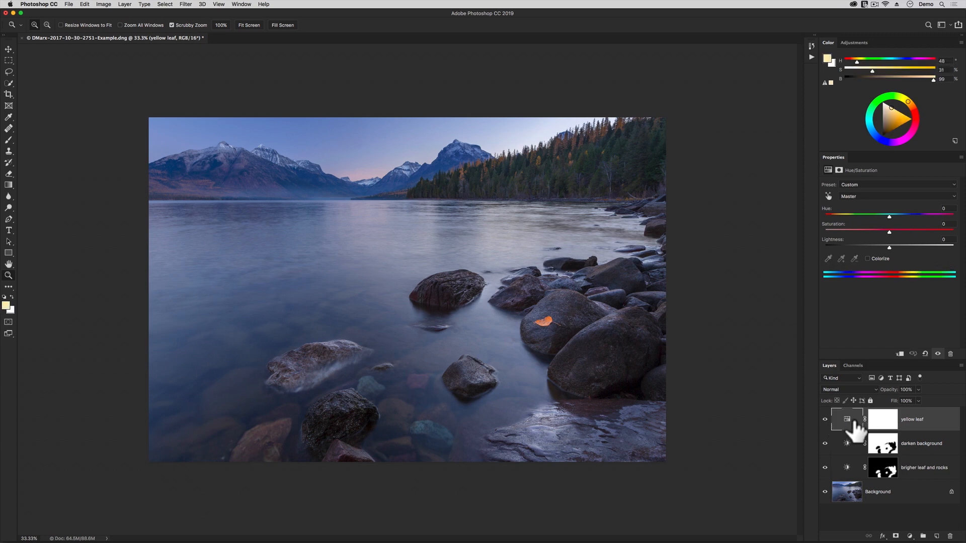
Select the yellow leaf layer and pan the view over to the orange leaf.
click(882, 419)
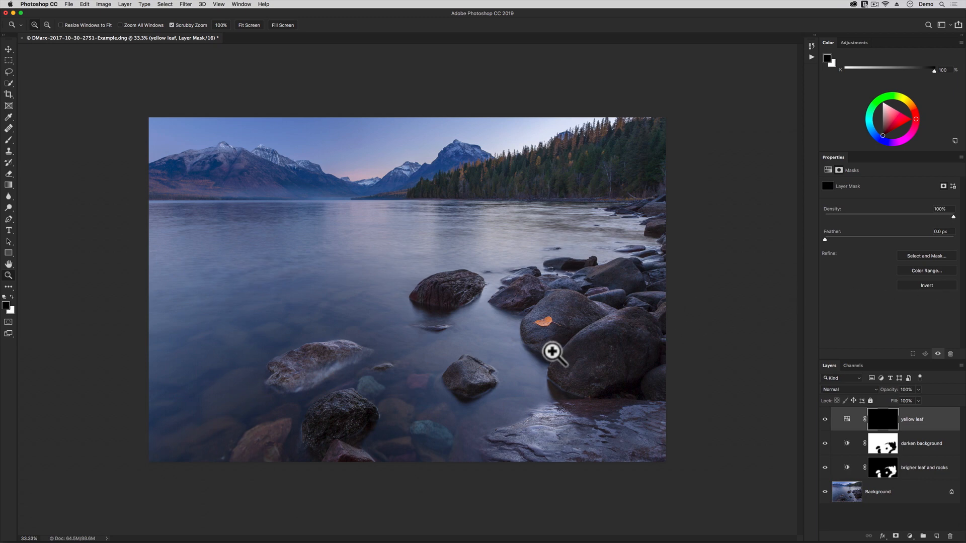
mouse_move(534, 361)
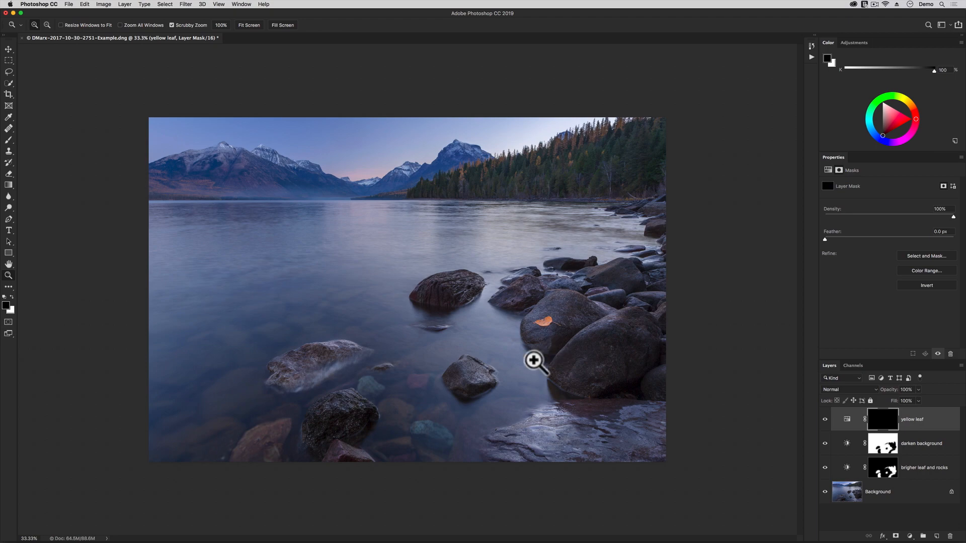
mouse_move(552, 378)
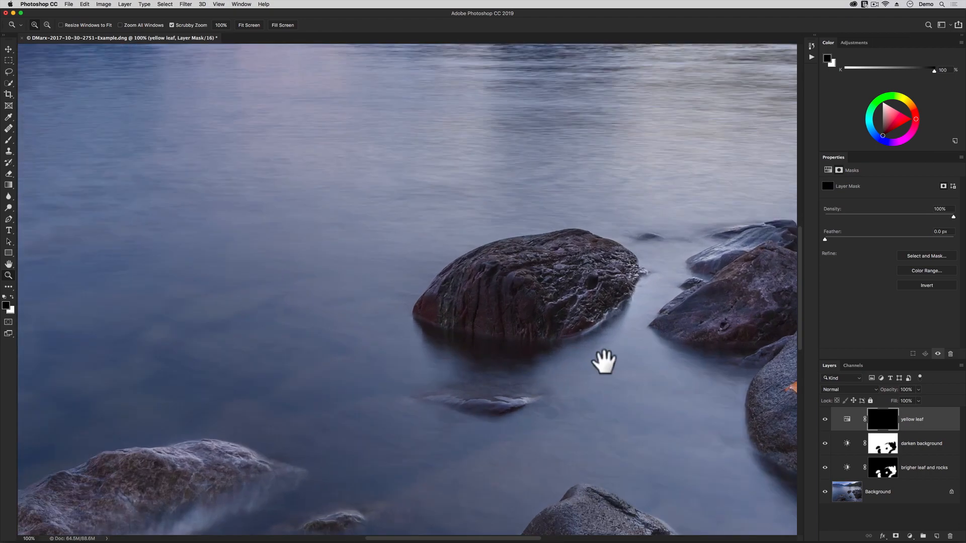
drag(604, 360, 184, 207)
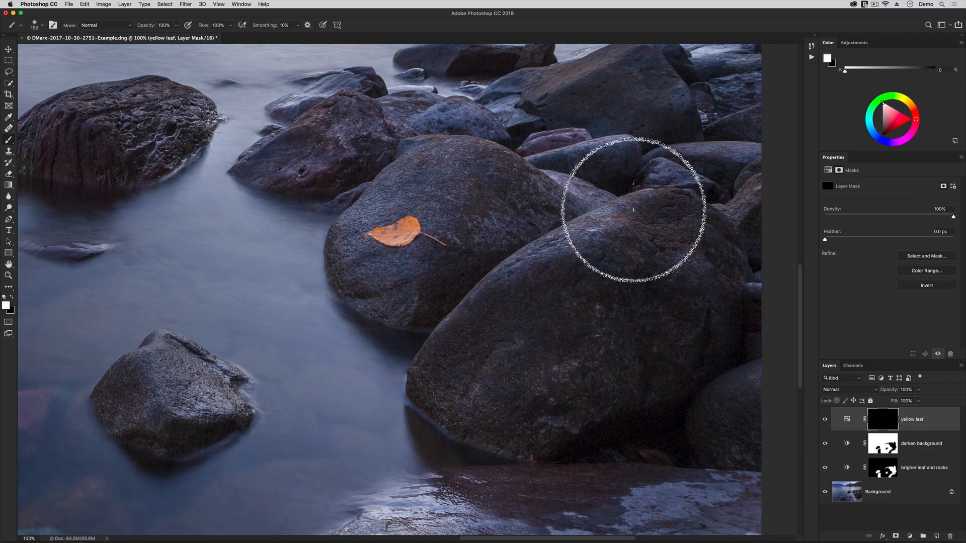
mouse_move(469, 223)
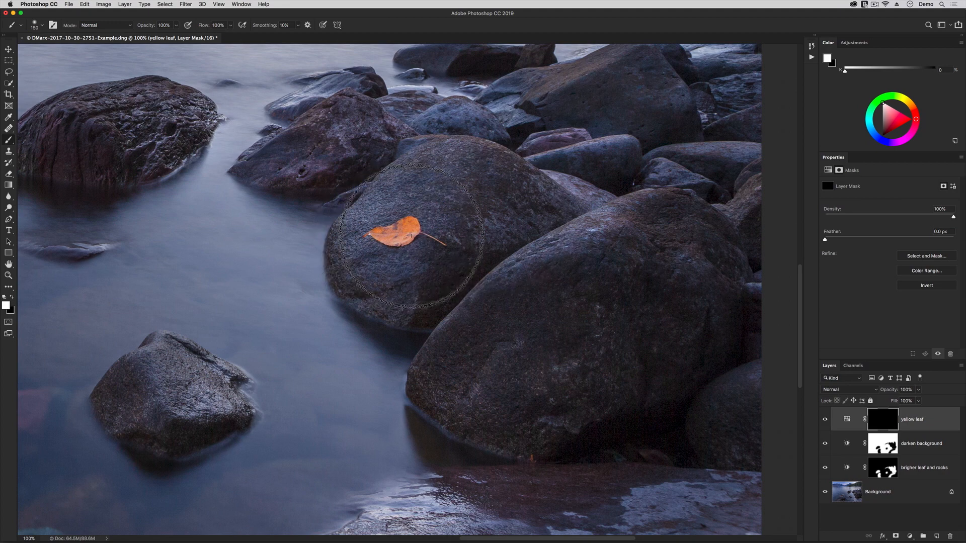
mouse_move(551, 228)
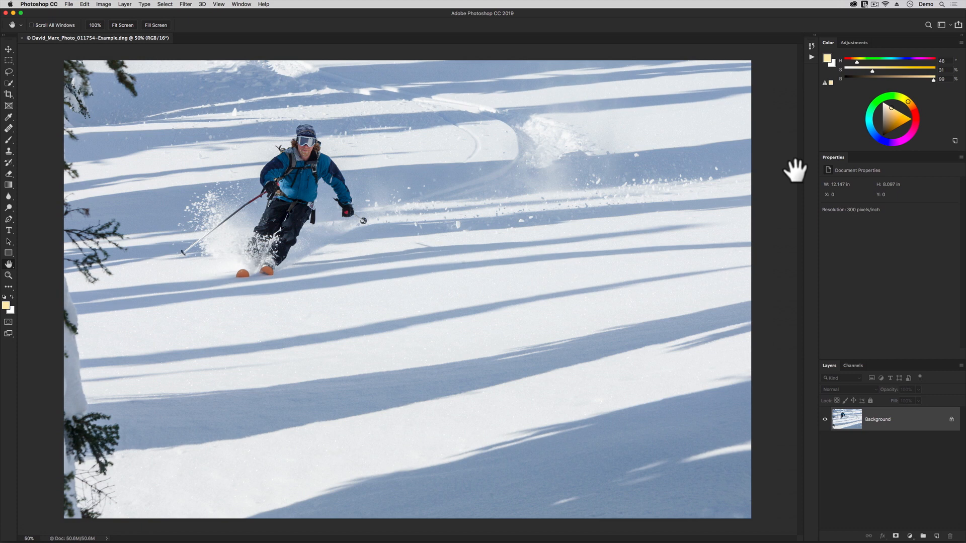
mouse_move(207, 6)
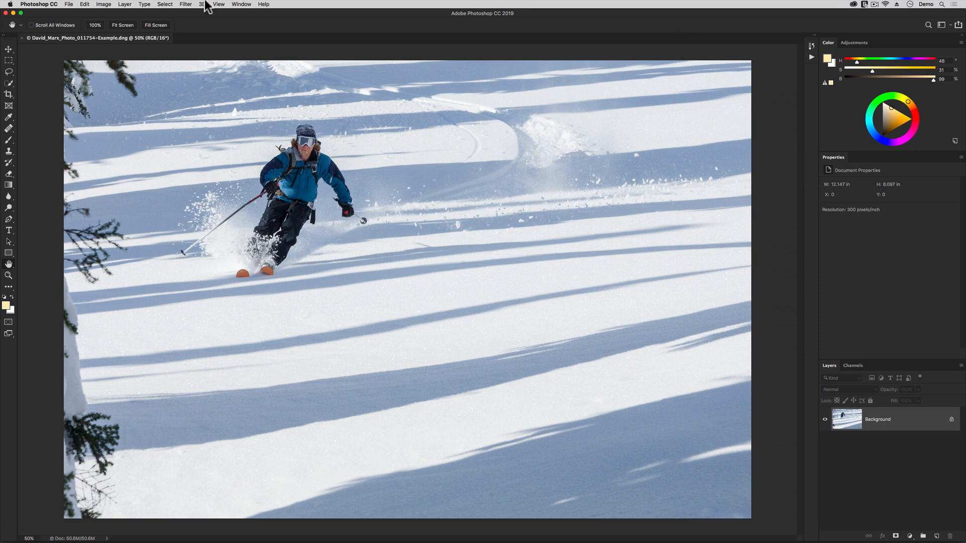
Add a Black & White layer and paint colour back onto the skier's upper body.
click(124, 4)
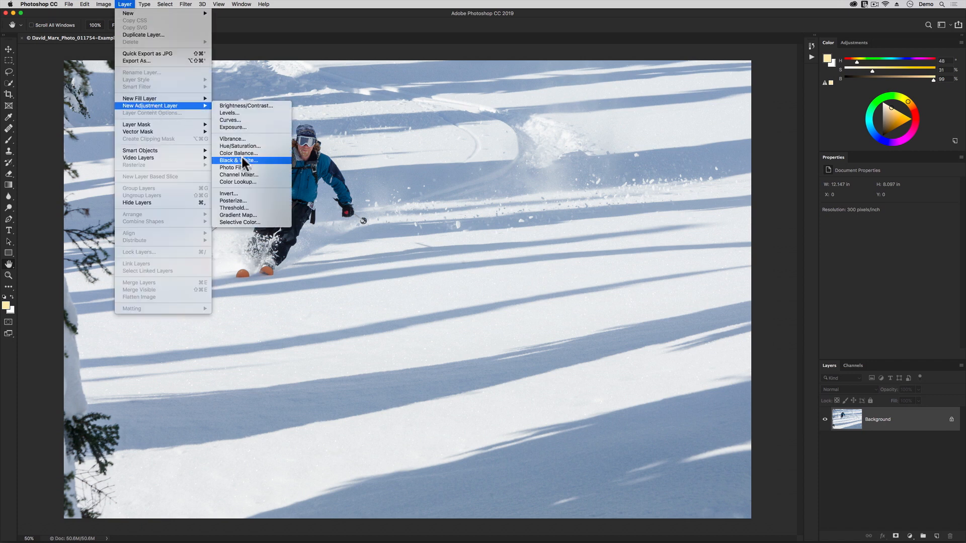
click(237, 161)
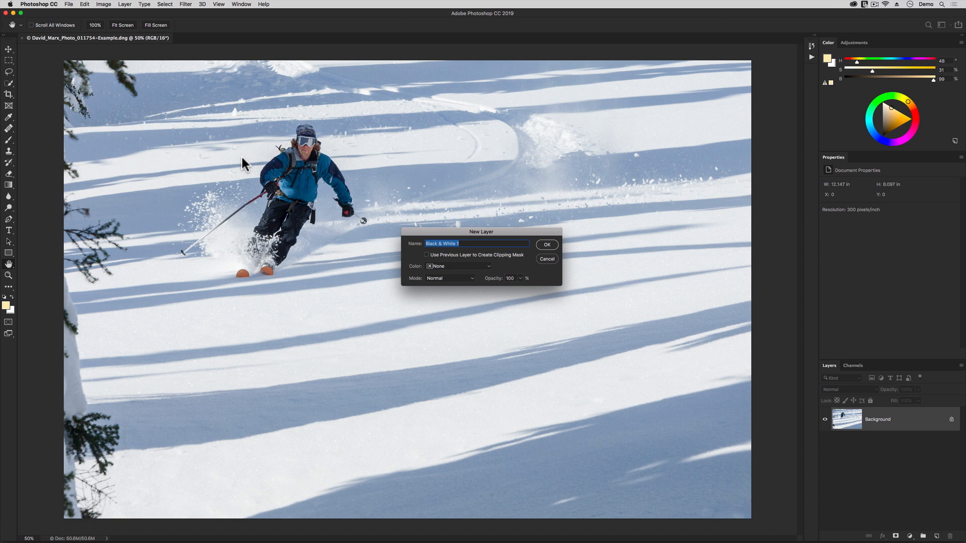
click(546, 244)
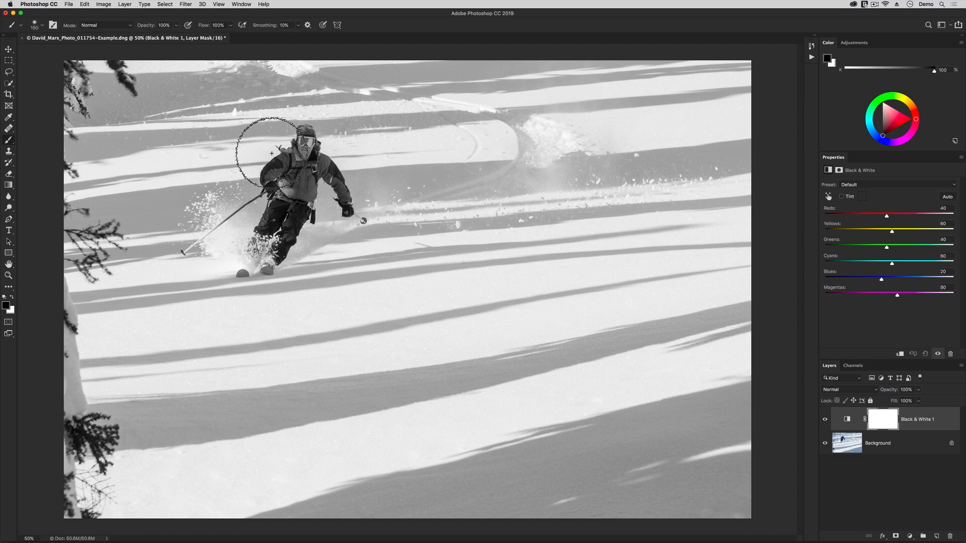
drag(271, 153, 362, 220)
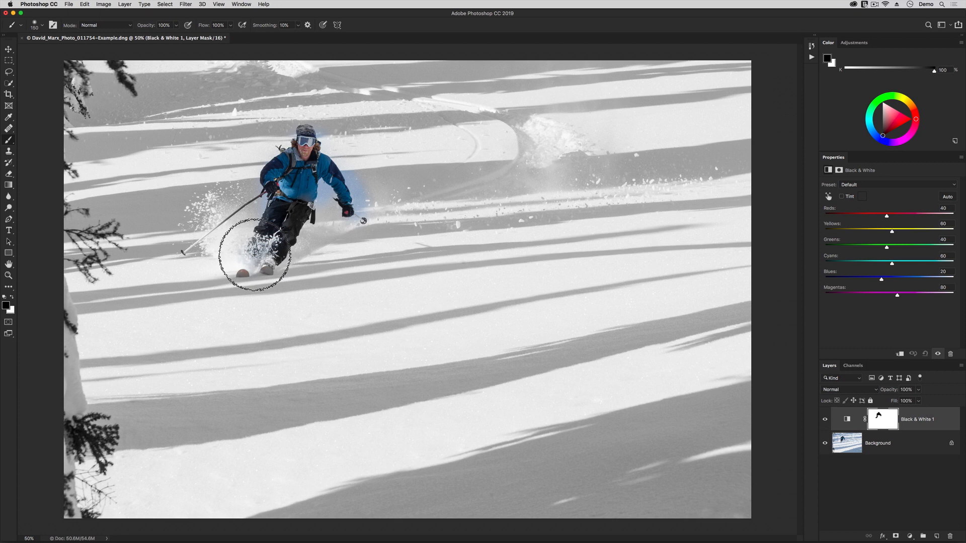
mouse_move(399, 255)
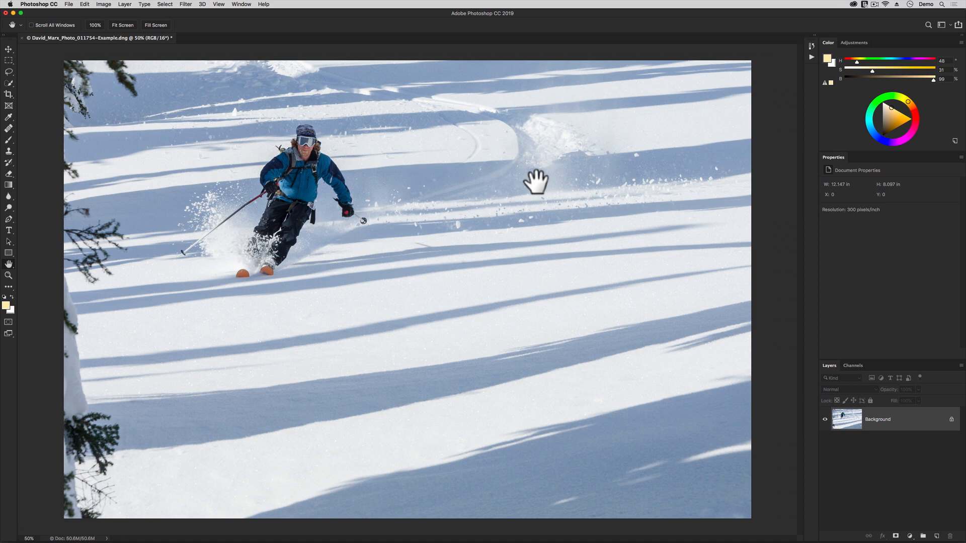
mouse_move(256, 5)
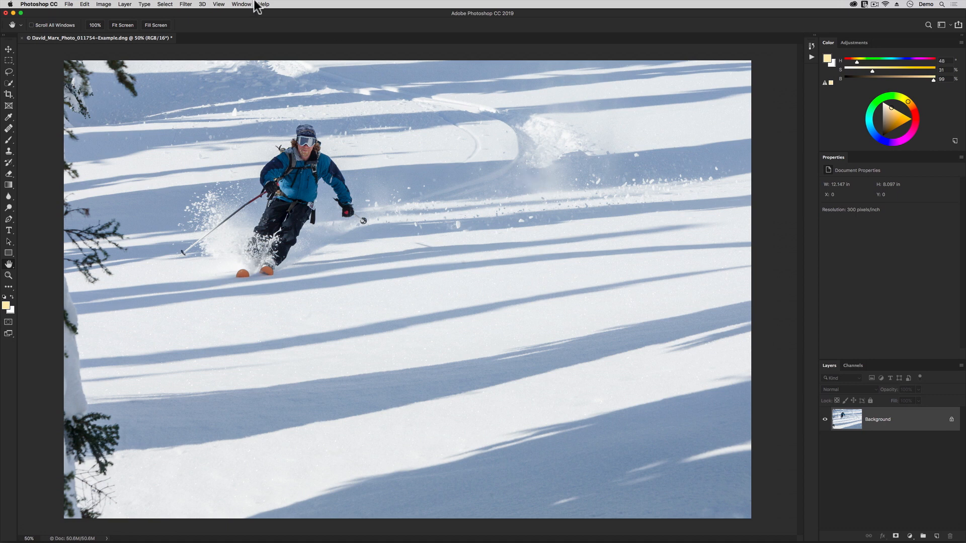
Select the skier with Select > Subject and zoom in to inspect the outline.
click(165, 5)
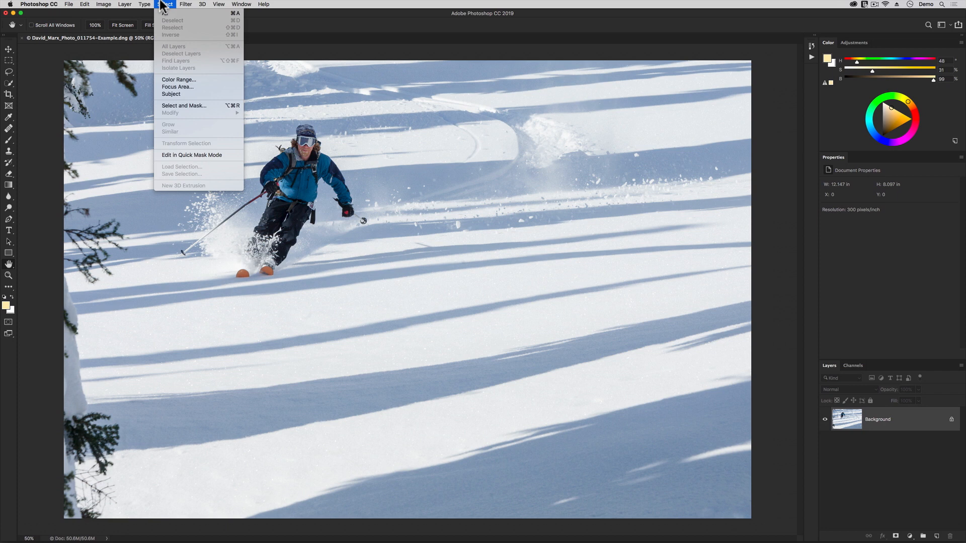
mouse_move(179, 94)
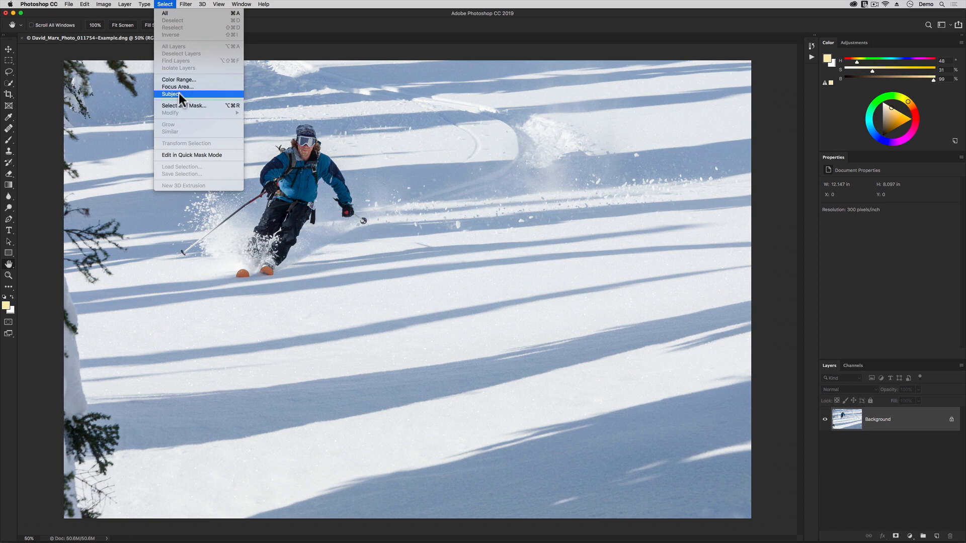
click(171, 95)
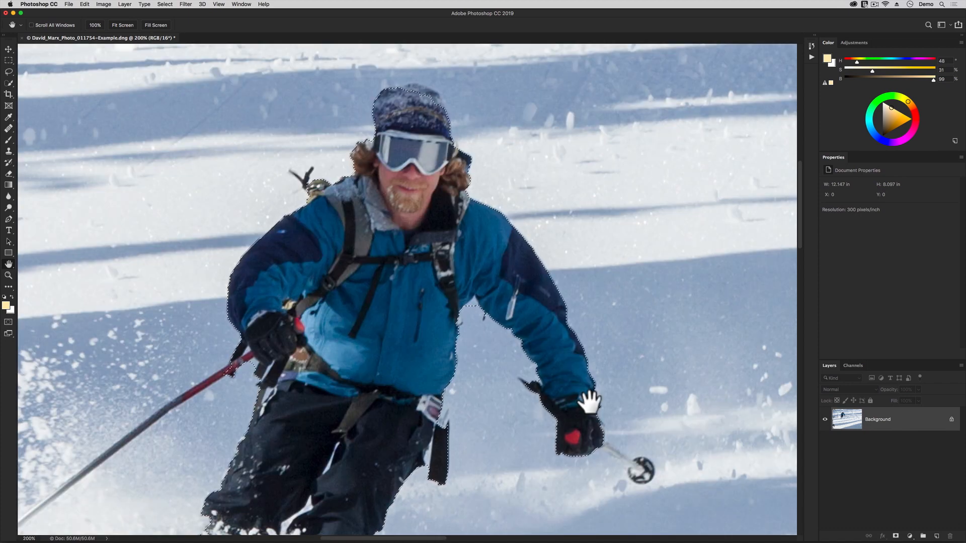
mouse_move(552, 276)
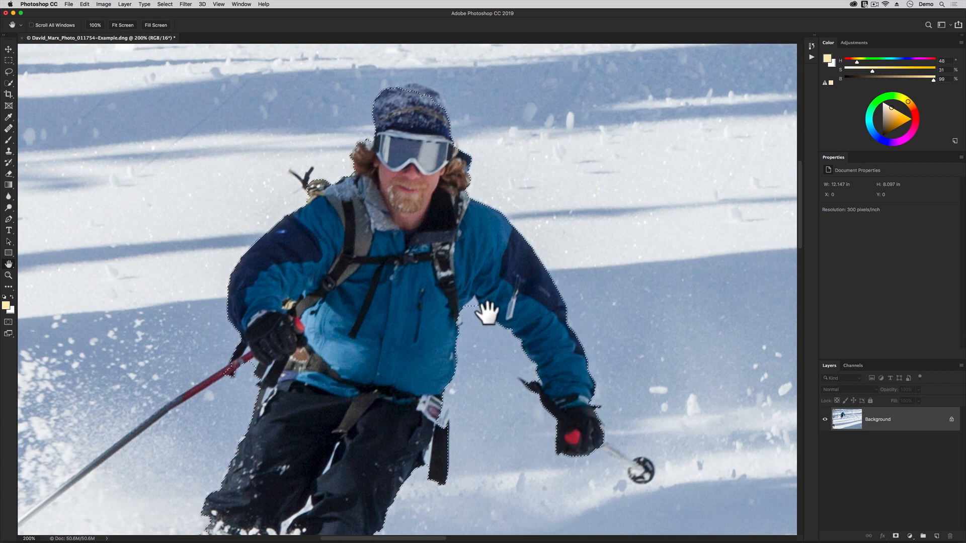
click(122, 24)
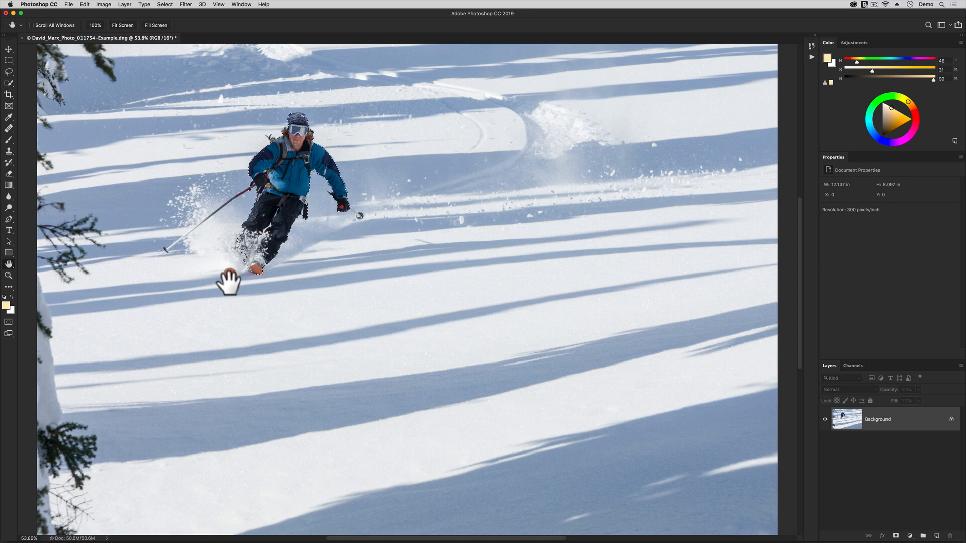
Add a Black & White 1 adjustment layer masked to the skier and display its mask.
click(124, 4)
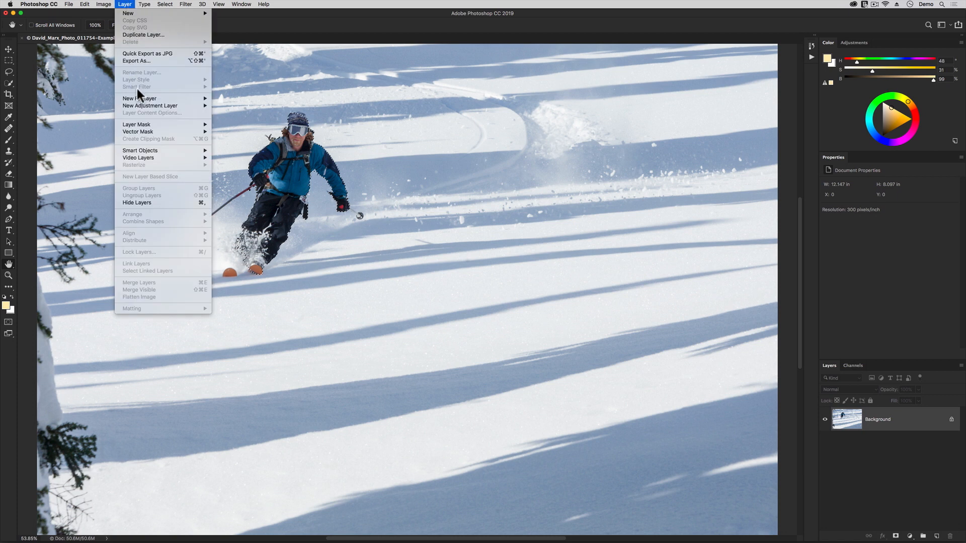
mouse_move(149, 105)
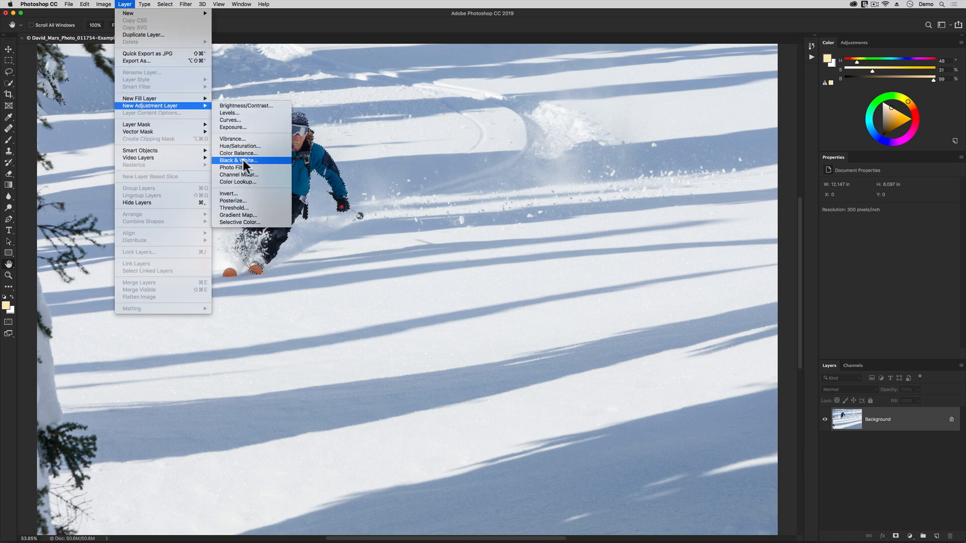
click(238, 161)
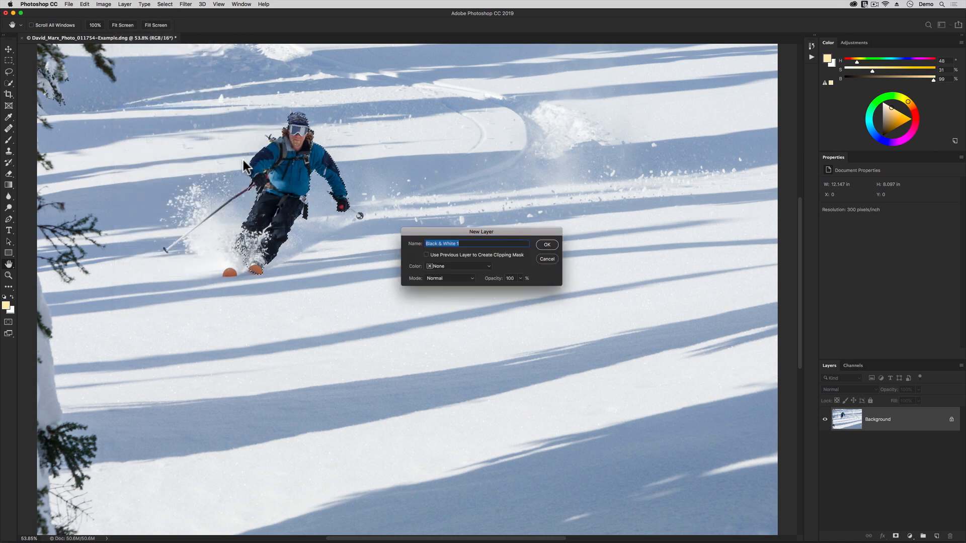
click(546, 245)
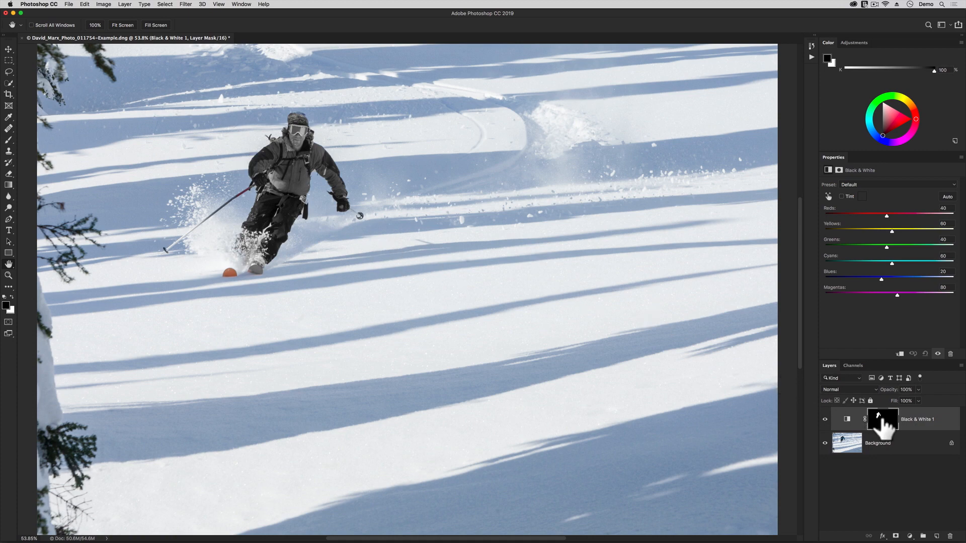
click(882, 419)
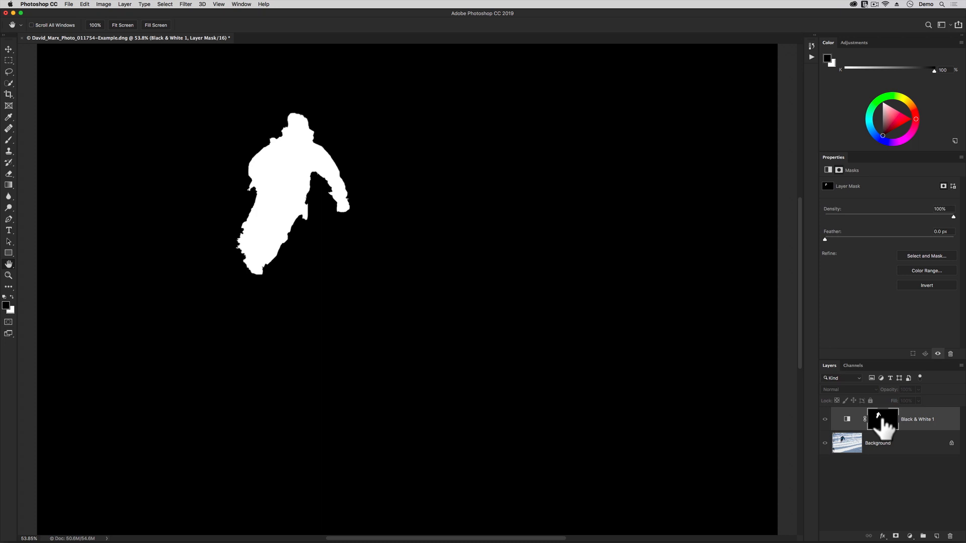
mouse_move(886, 427)
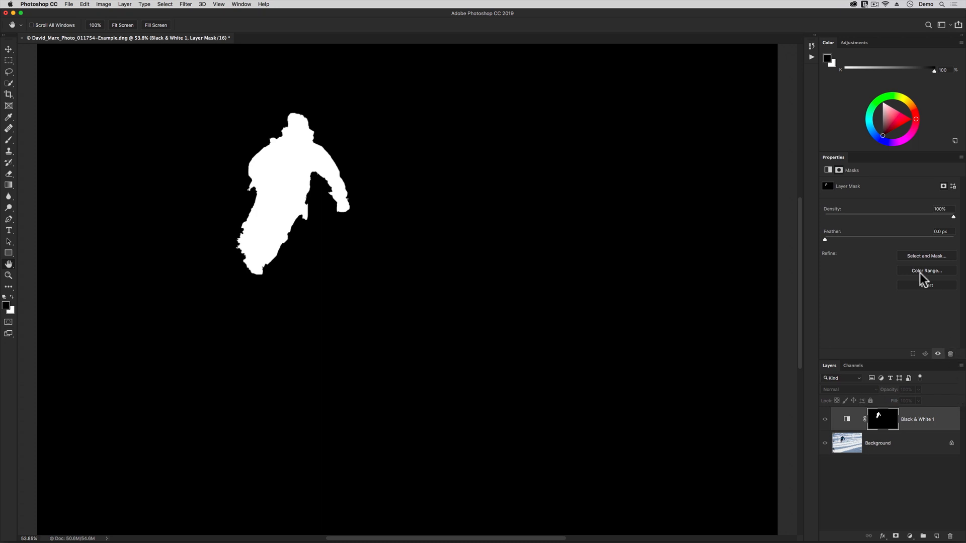
mouse_move(922, 289)
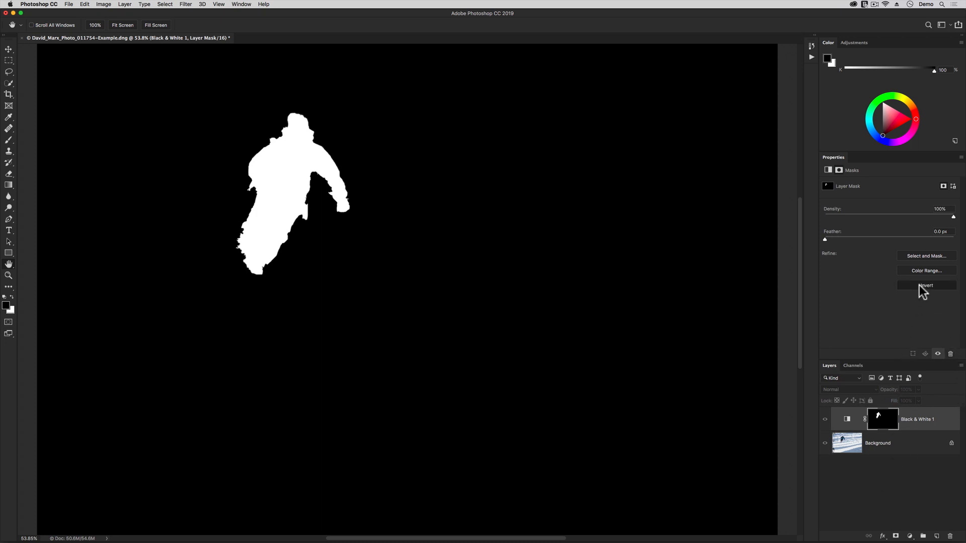
Invert the Black & White 1 mask, exit mask view, and toggle the layer's visibility to compare.
click(925, 285)
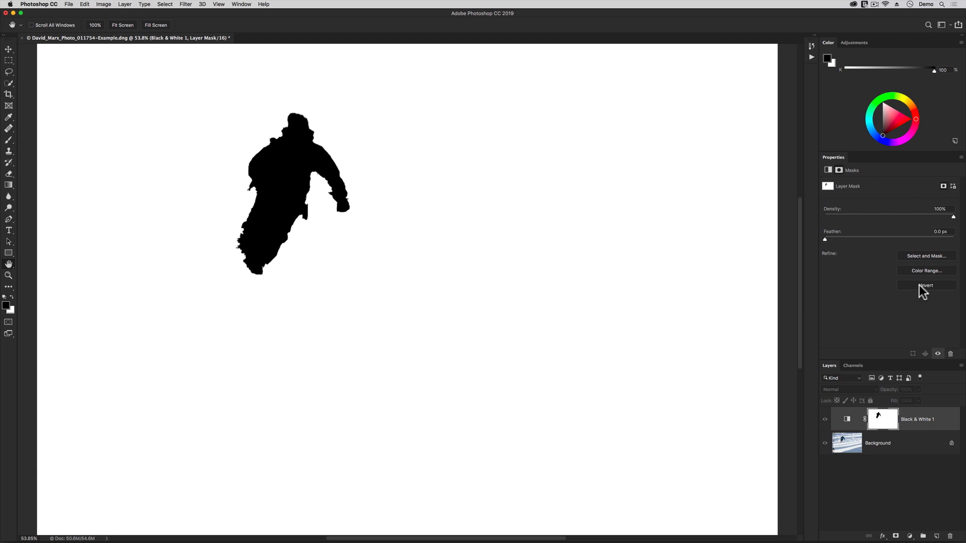
mouse_move(865, 436)
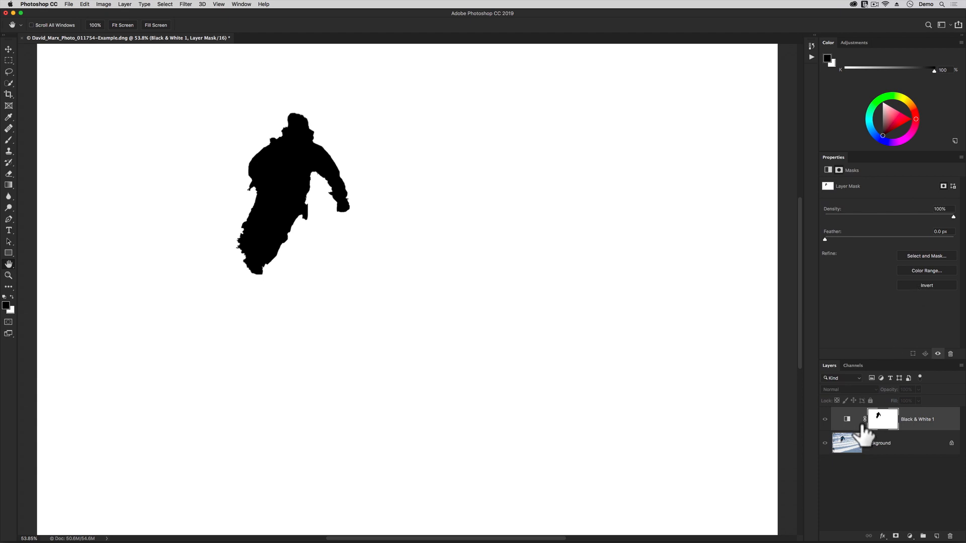
click(847, 419)
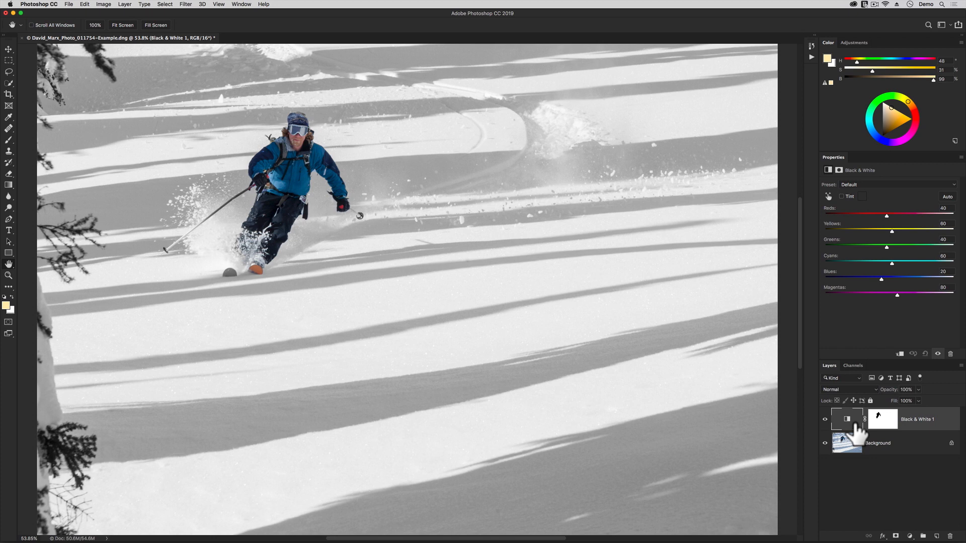
mouse_move(848, 425)
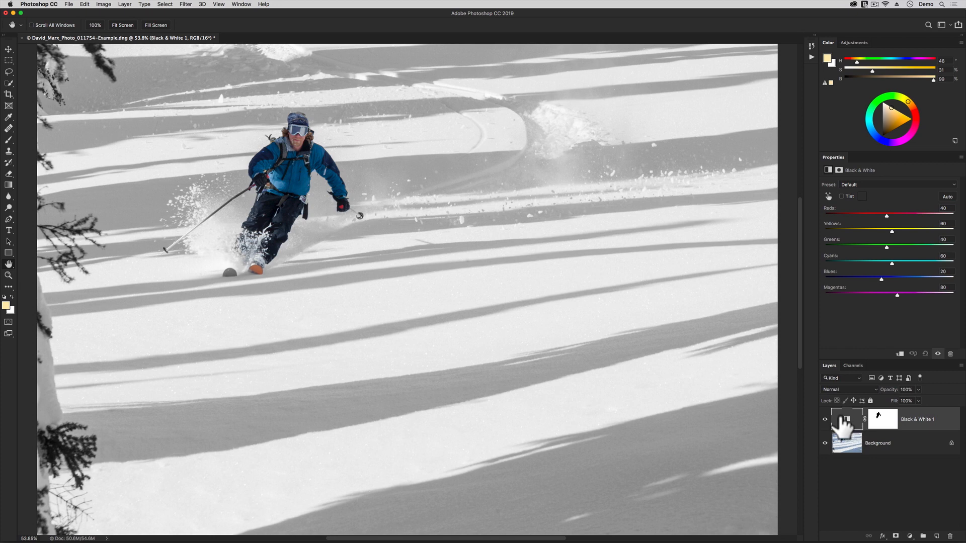
click(824, 419)
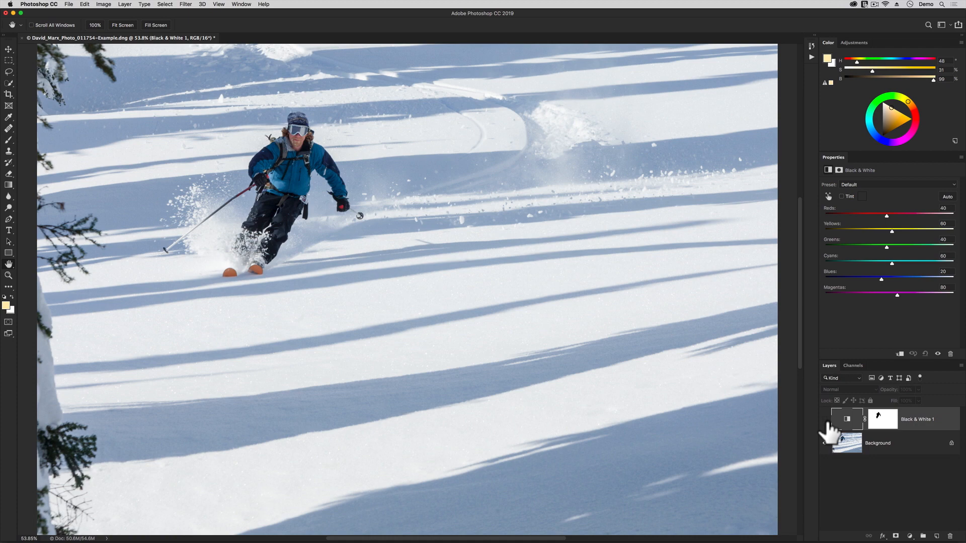